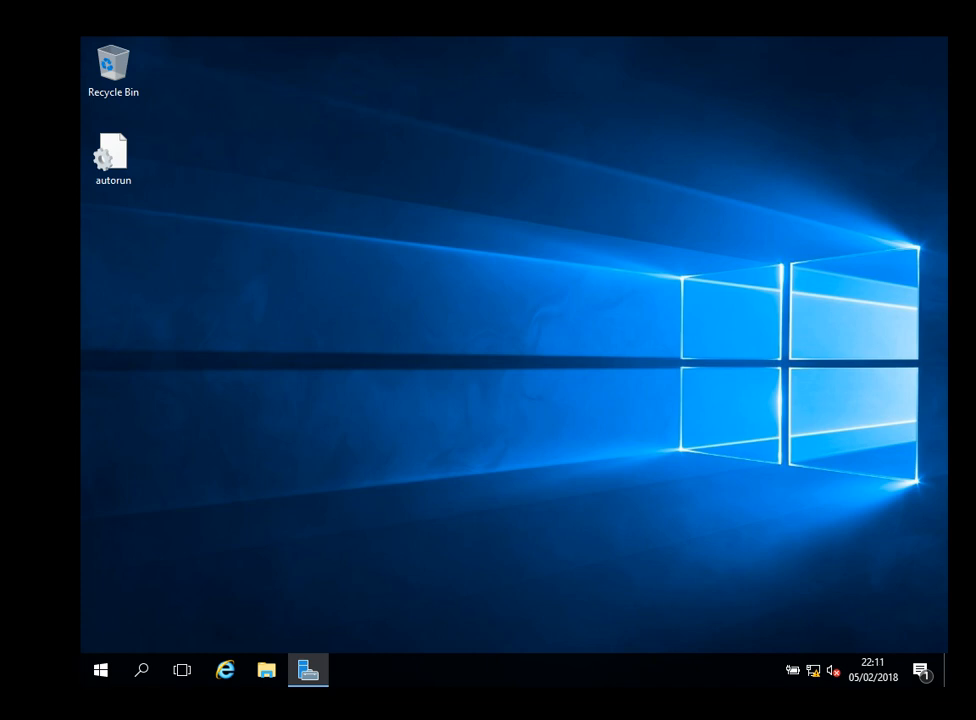
# Step: Browse to the C:\MIM folder in File Explorer and select the FIMSplash page
pyautogui.click(264, 670)
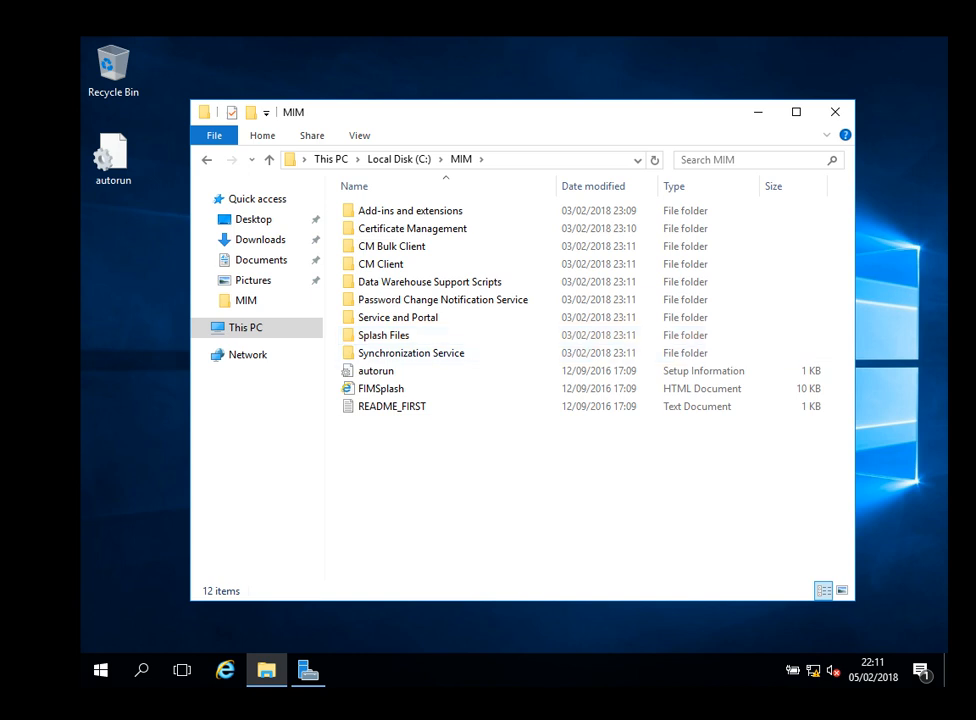
pyautogui.click(380, 388)
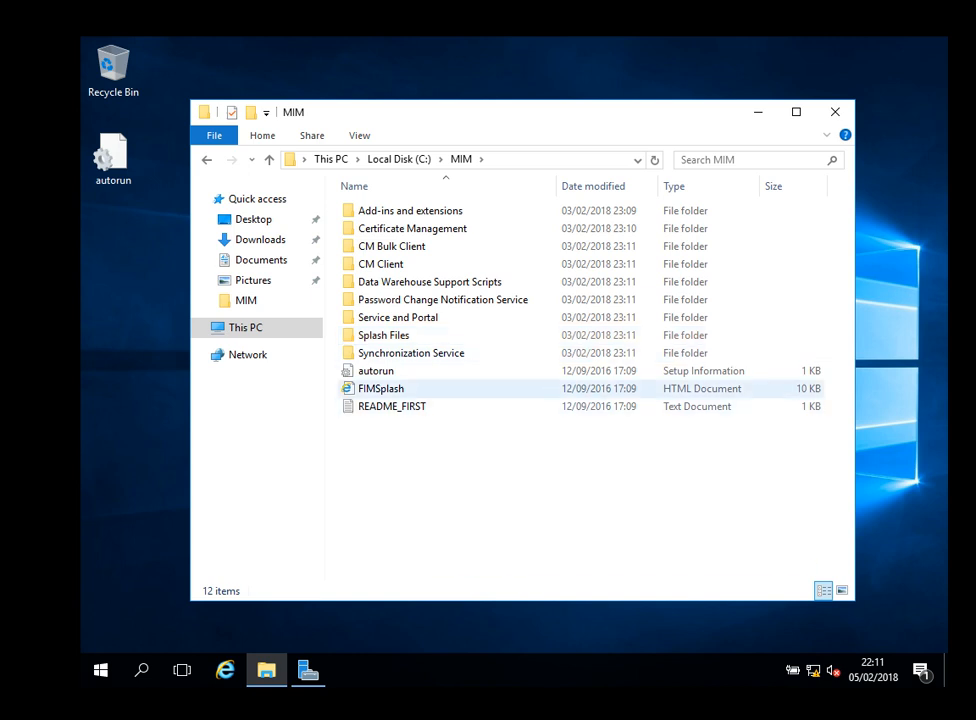
pyautogui.click(380, 388)
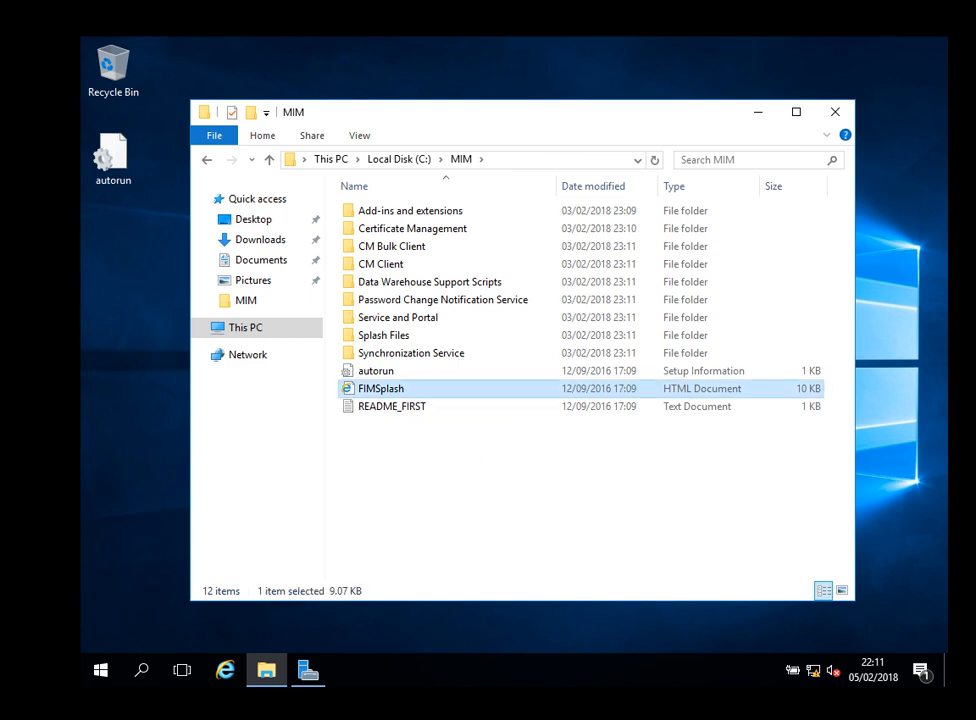
# Step: Launch FIMSplash in Internet Explorer to show the Microsoft Identity Manager installer links
pyautogui.doubleClick(380, 388)
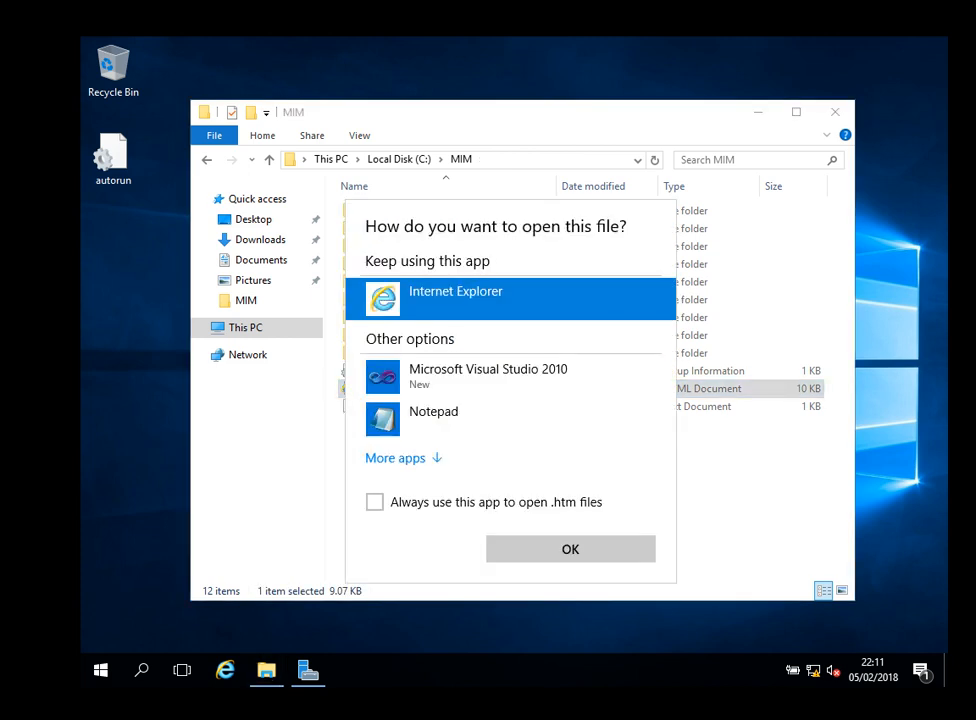
pyautogui.click(570, 548)
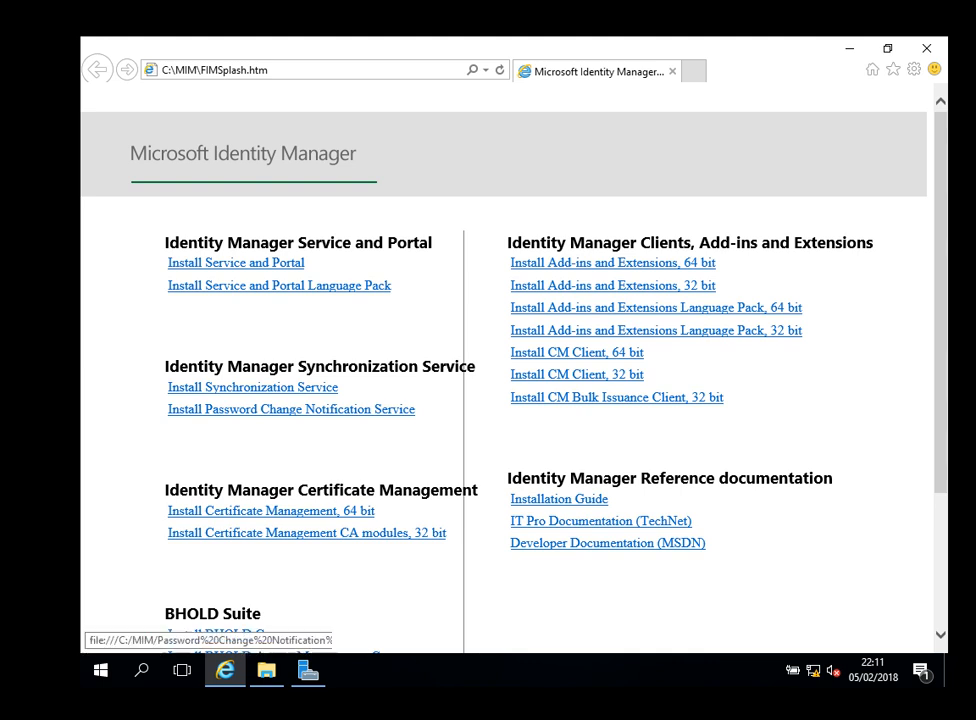
# Step: Start the Synchronization Service installer, accept the license and keep the default Custom Setup features
pyautogui.click(252, 388)
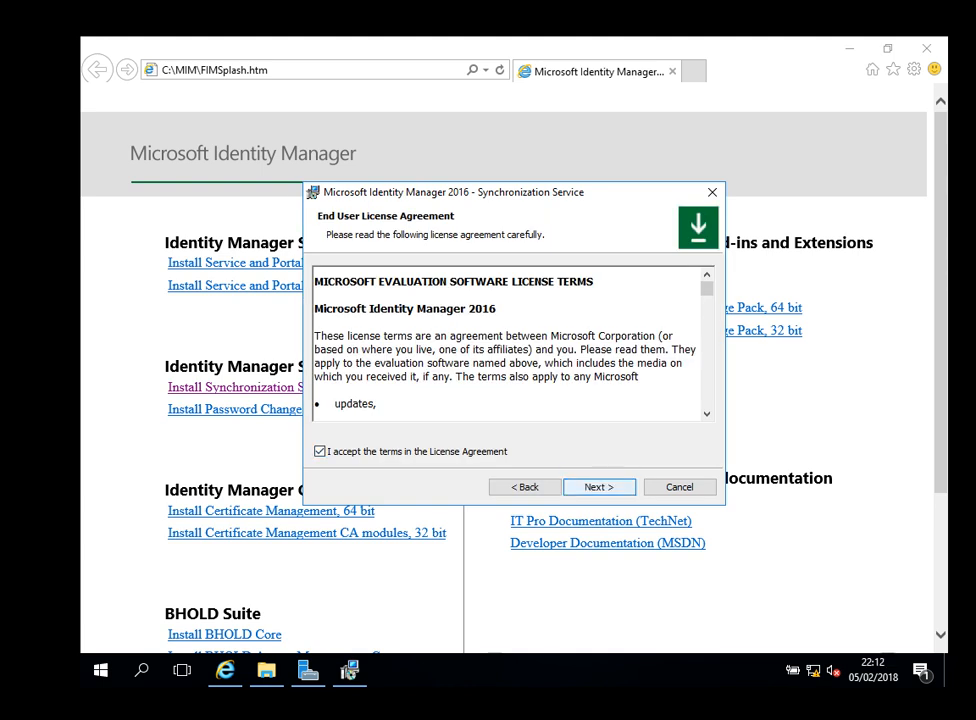
pyautogui.click(598, 488)
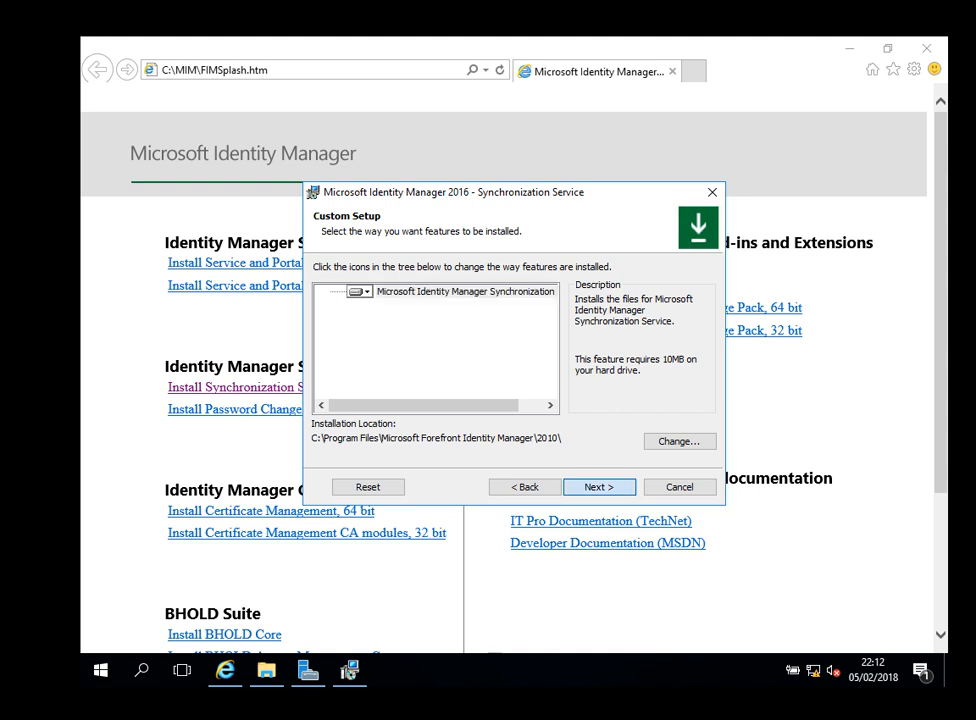
pyautogui.click(600, 488)
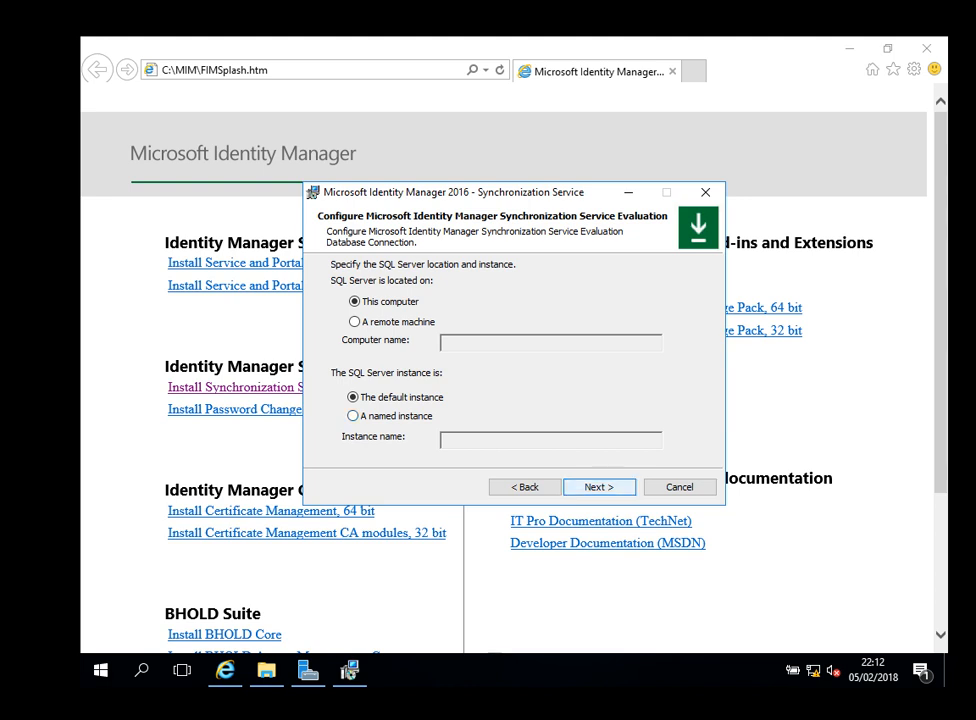
# Step: Use the local default SQL instance and enter the srv_mim service account, password and itlandy domain
pyautogui.click(598, 488)
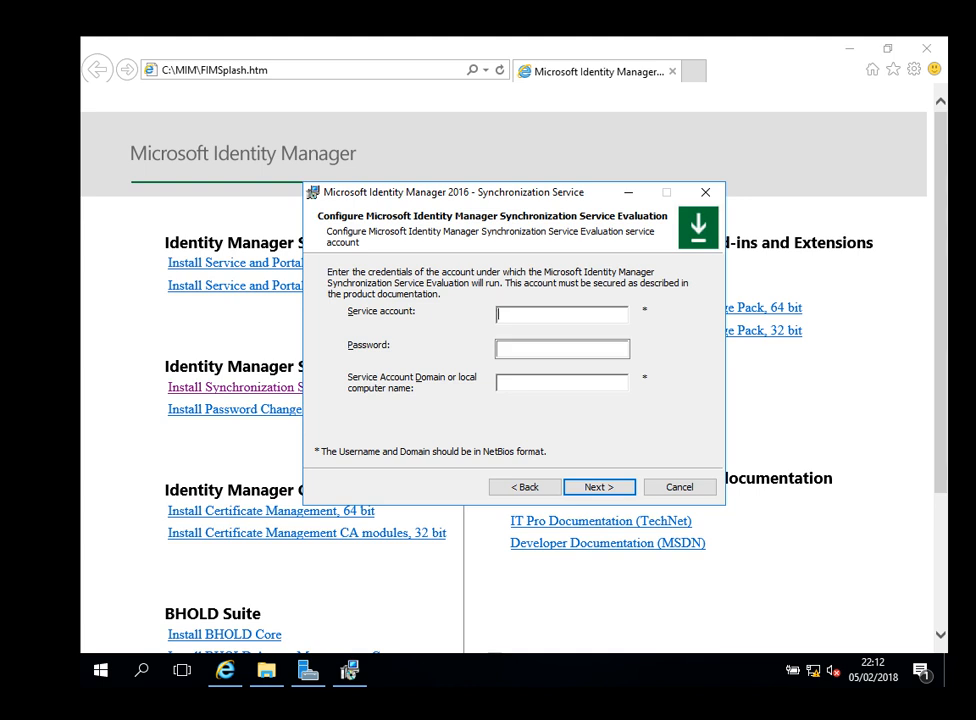
pyautogui.write('srv')
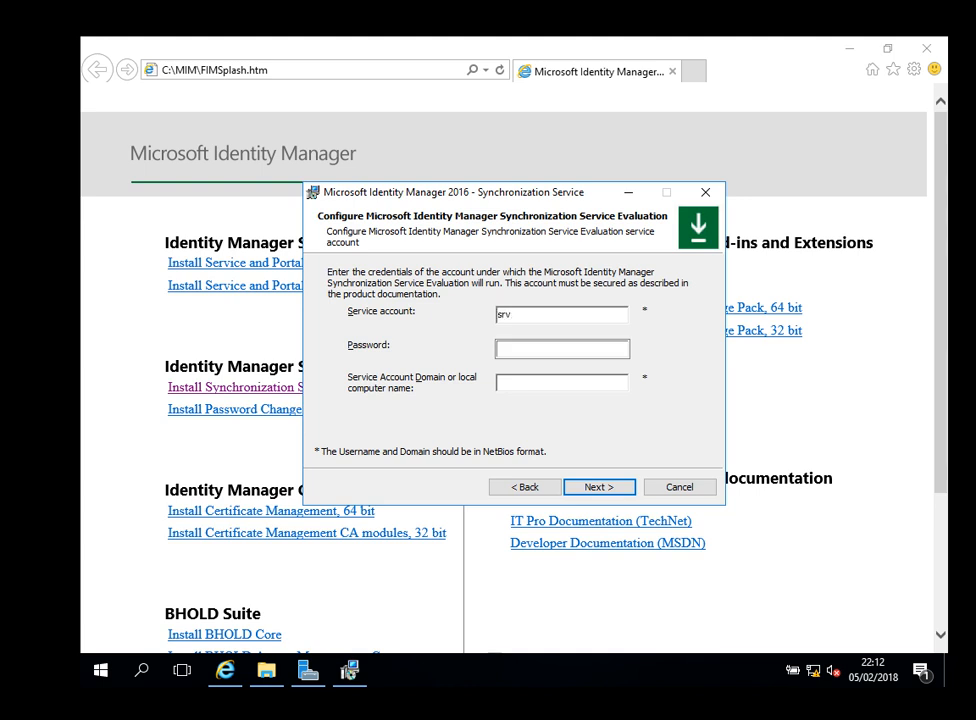
pyautogui.write('_mim')
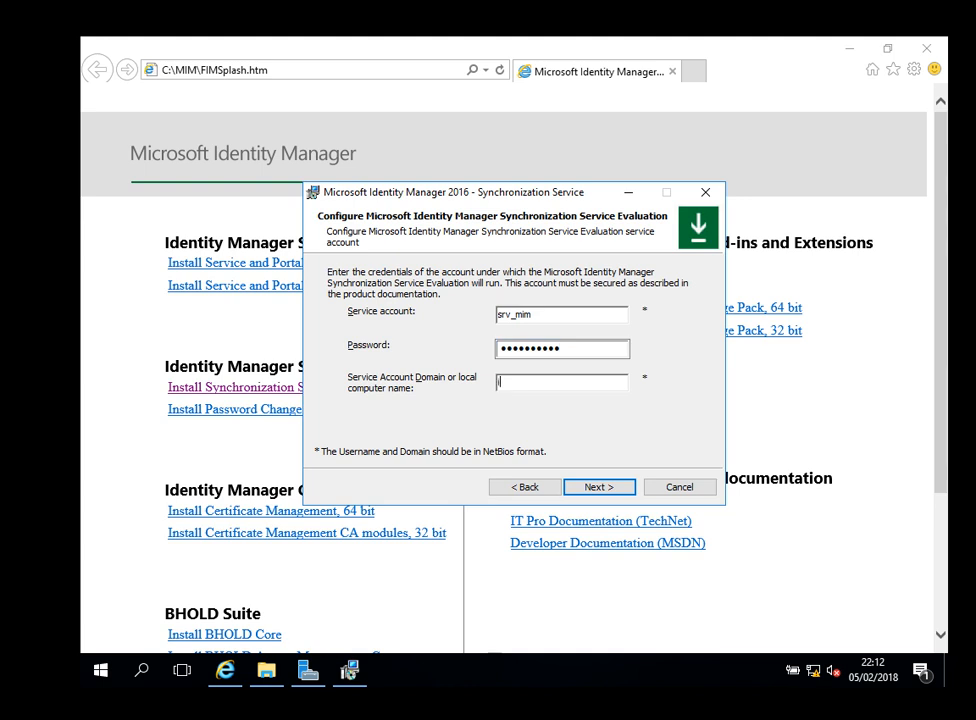
pyautogui.write('itlandy')
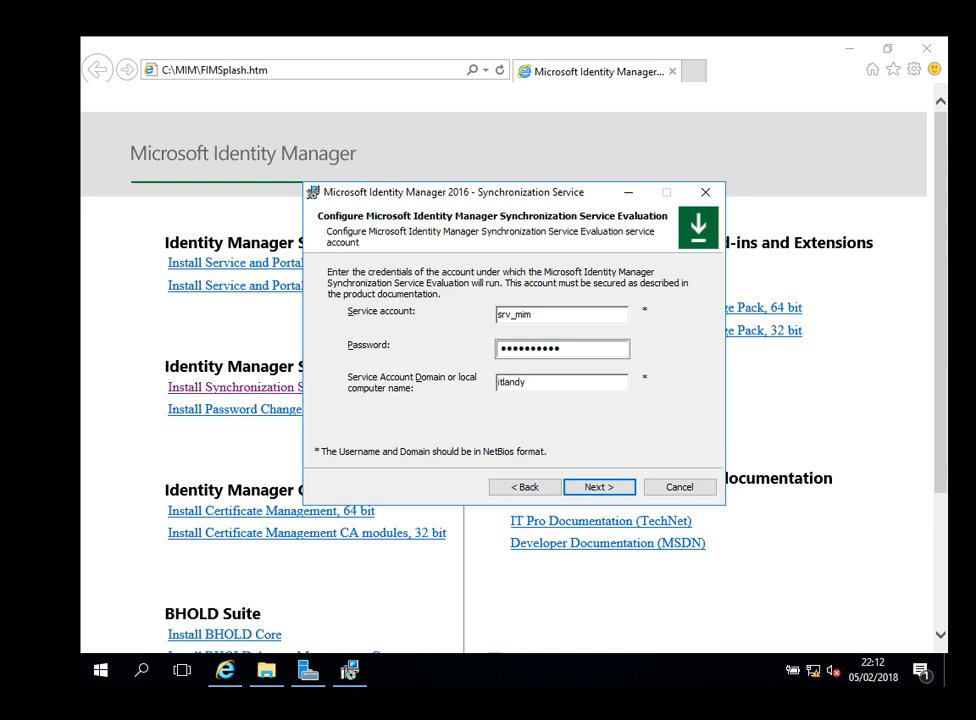
pyautogui.click(598, 488)
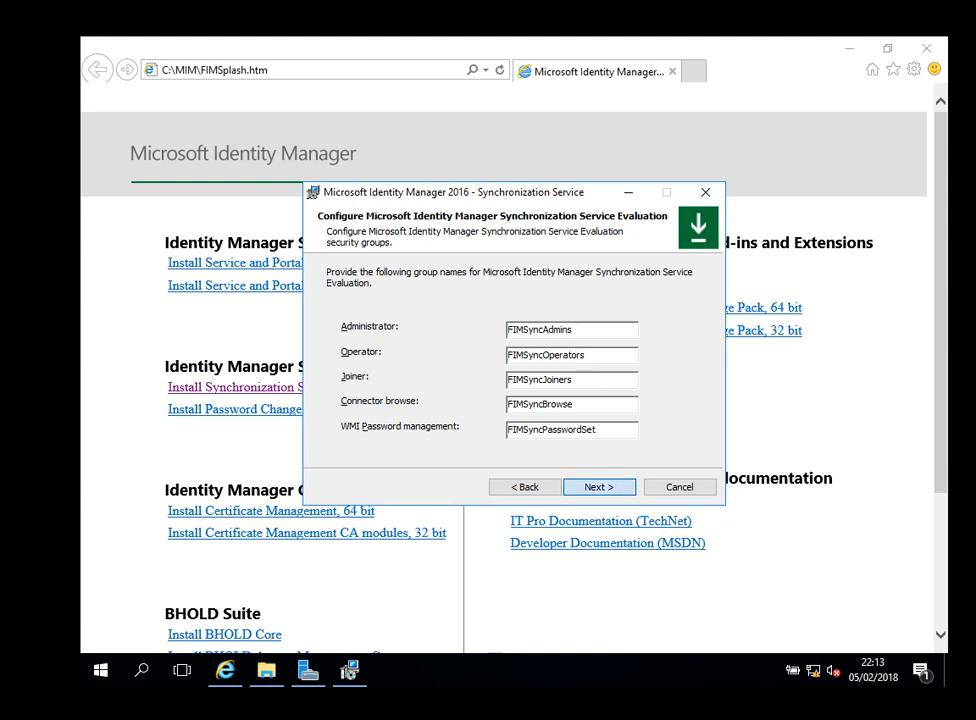
# Step: Keep the default FIMSync group names, leave RPC firewall rules disabled and begin the installation
pyautogui.click(598, 488)
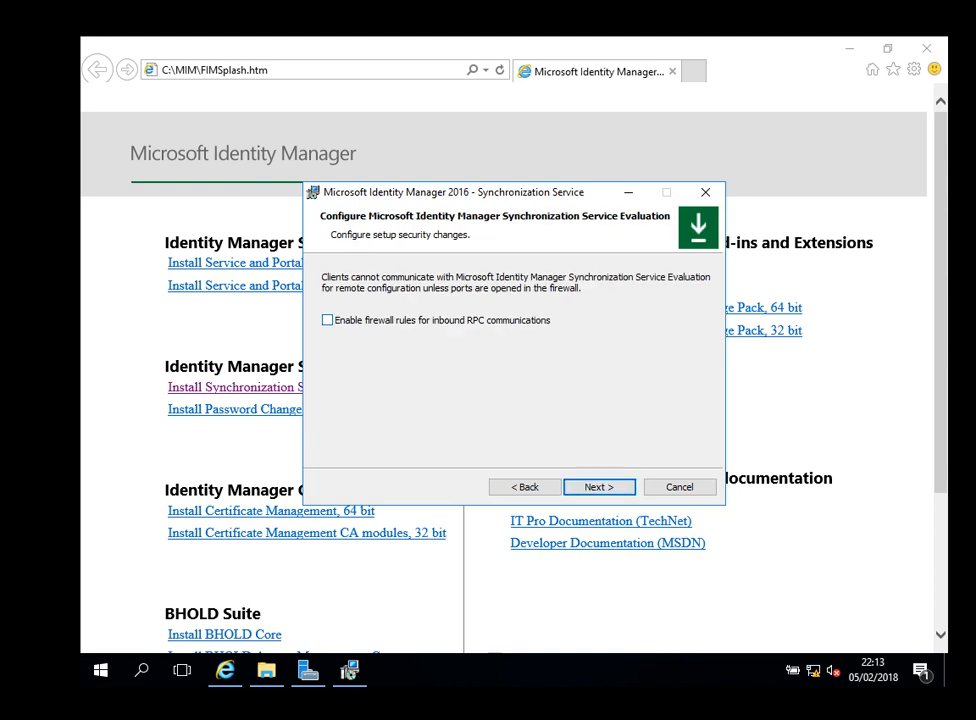
pyautogui.click(328, 320)
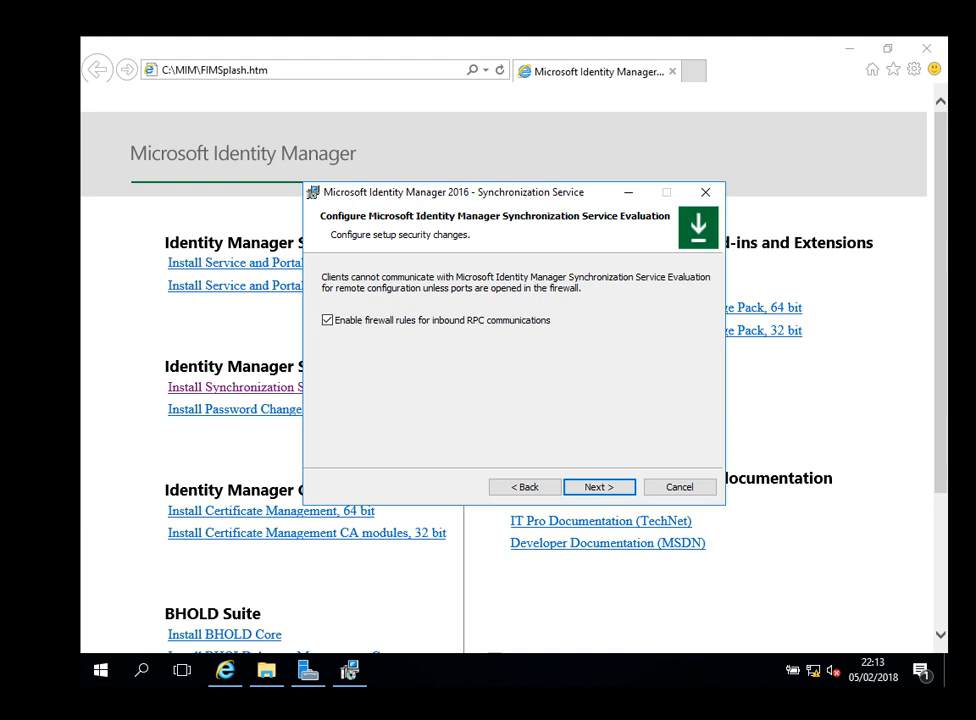
pyautogui.click(328, 320)
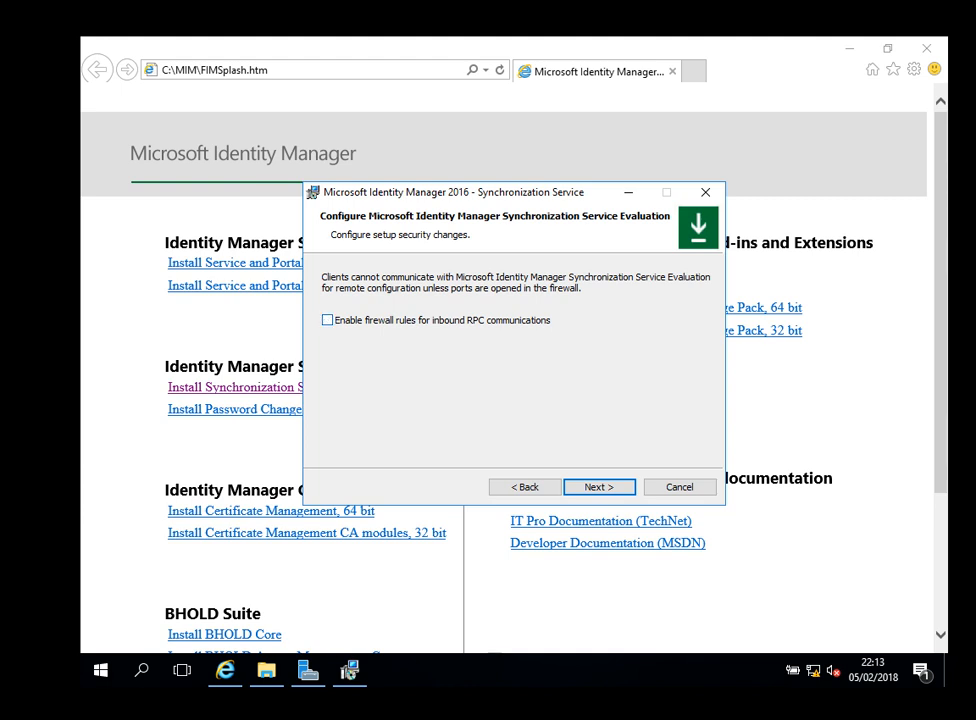
pyautogui.click(598, 486)
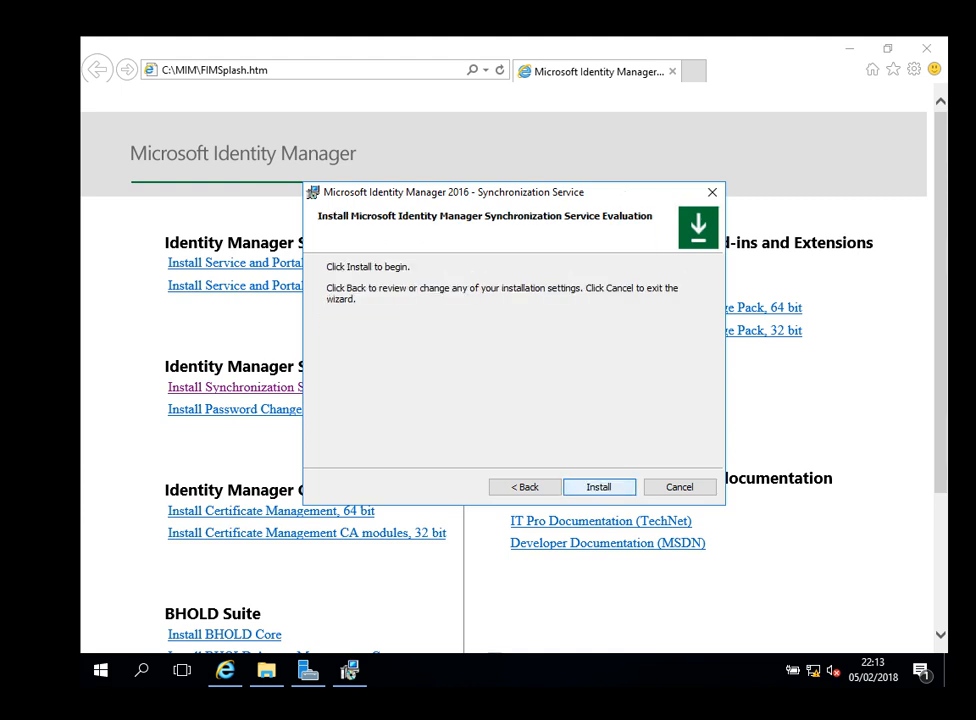
pyautogui.click(598, 488)
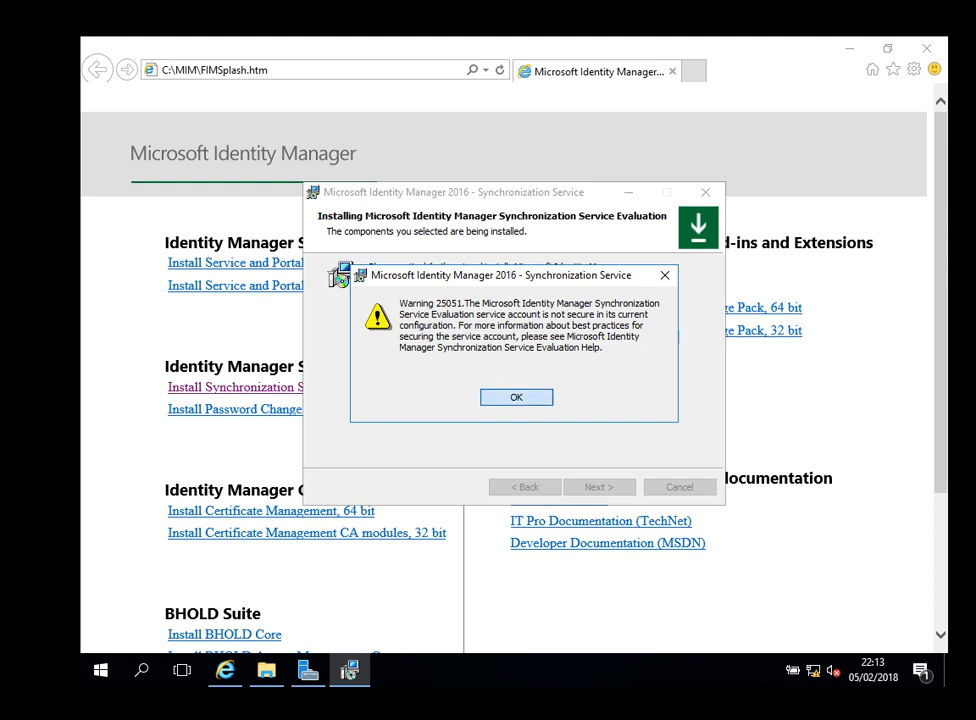
# Step: Dismiss security warning 25051 and acknowledge the encryption key backup notice after installation
pyautogui.click(516, 396)
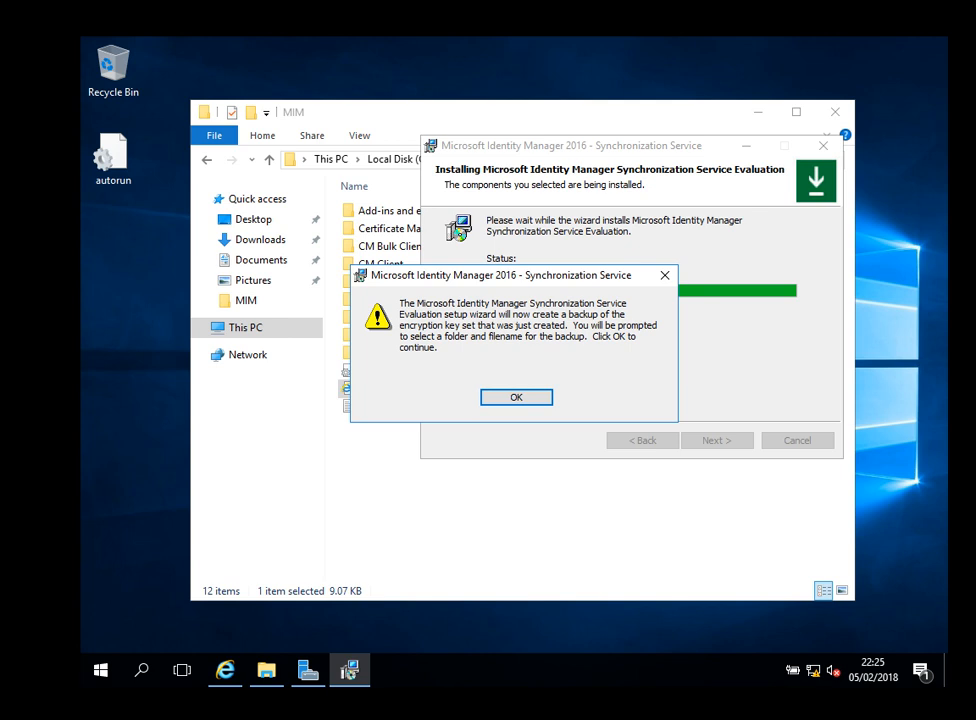
pyautogui.click(516, 396)
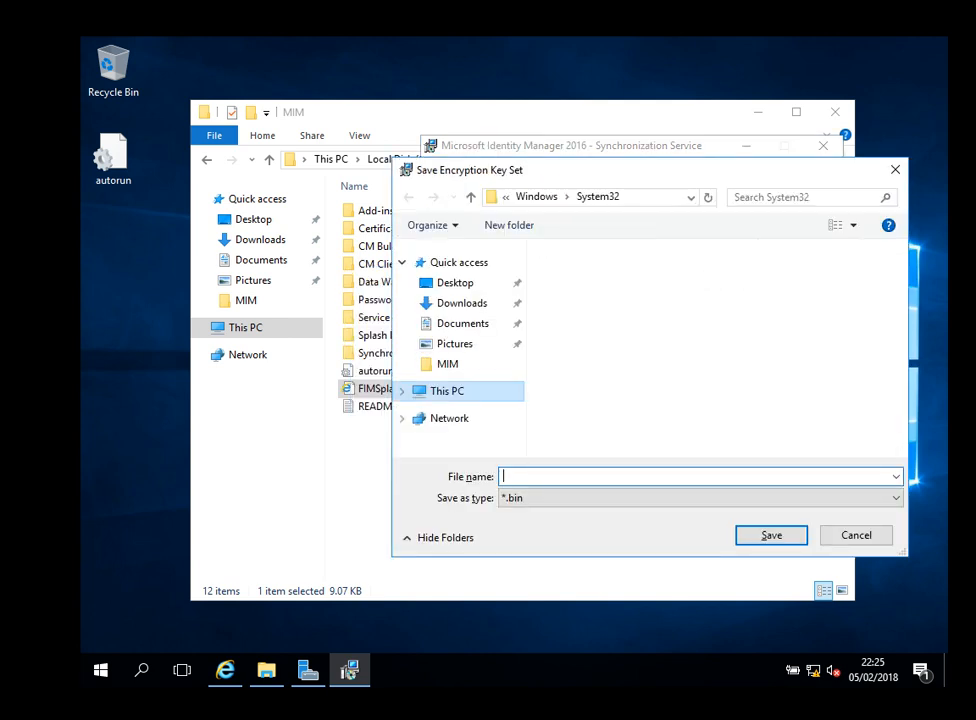
# Step: Navigate the Save Encryption Key Set dialog to This PC > Local Disk (C:) > MIM
pyautogui.click(448, 390)
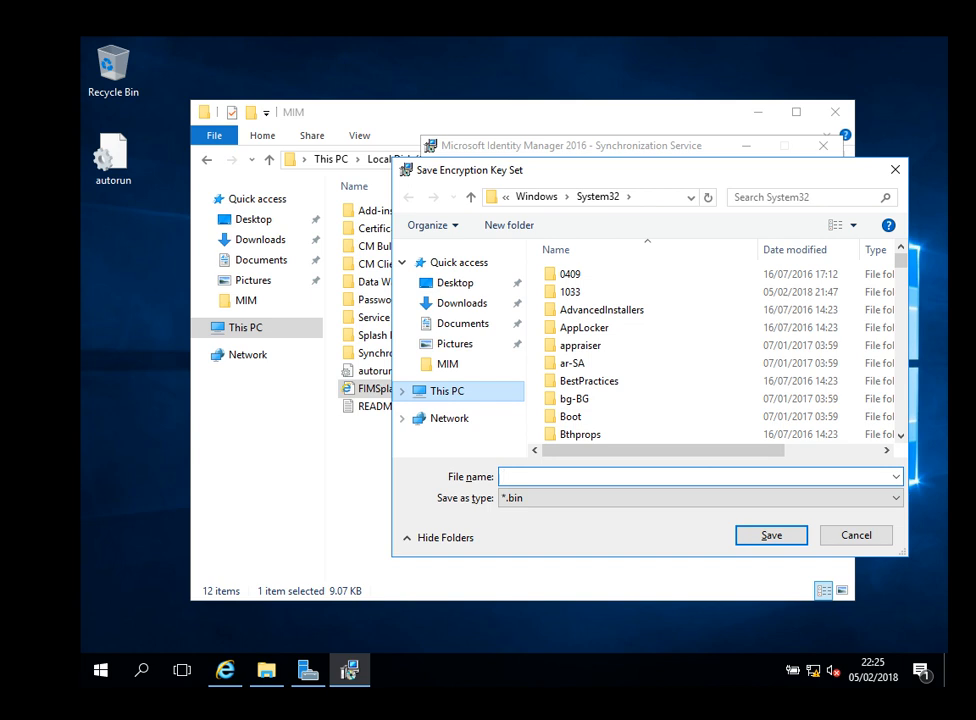
pyautogui.click(448, 390)
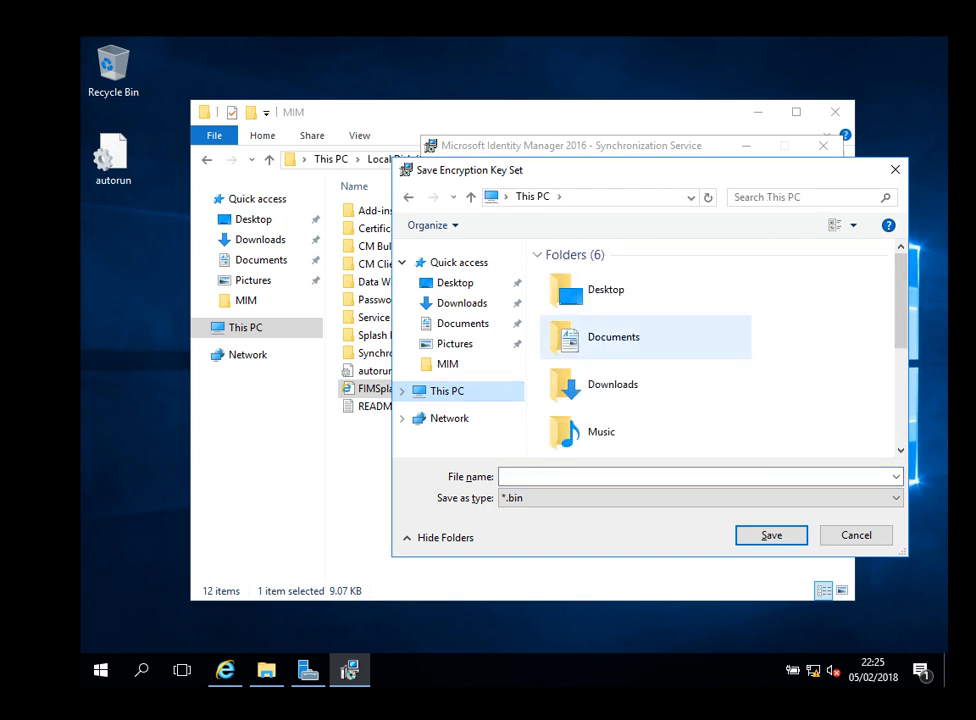
pyautogui.scroll(-3)
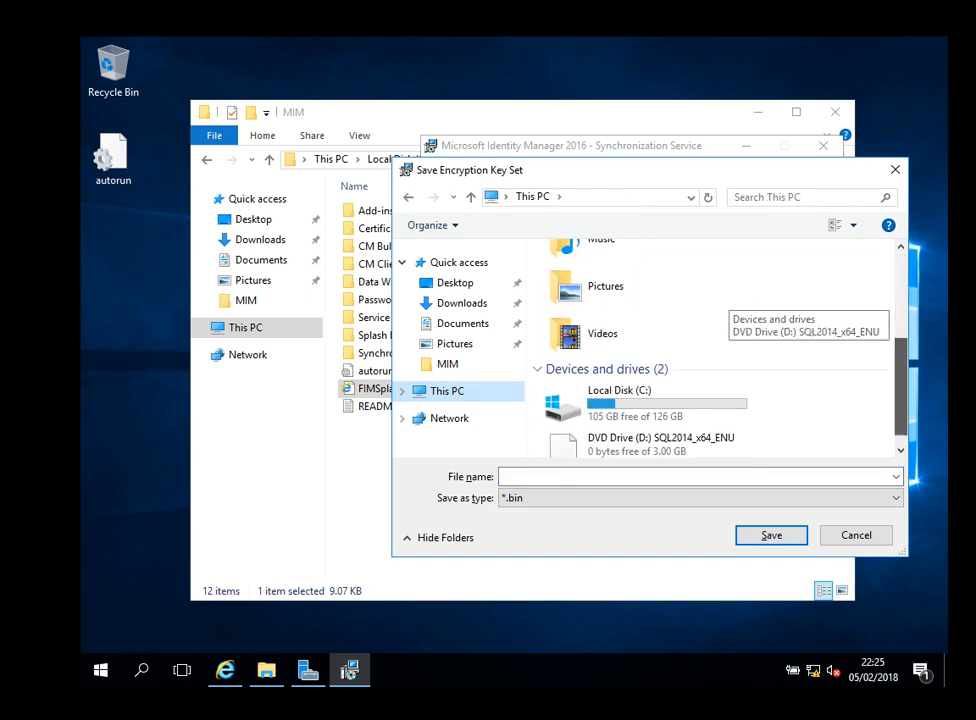
pyautogui.doubleClick(620, 404)
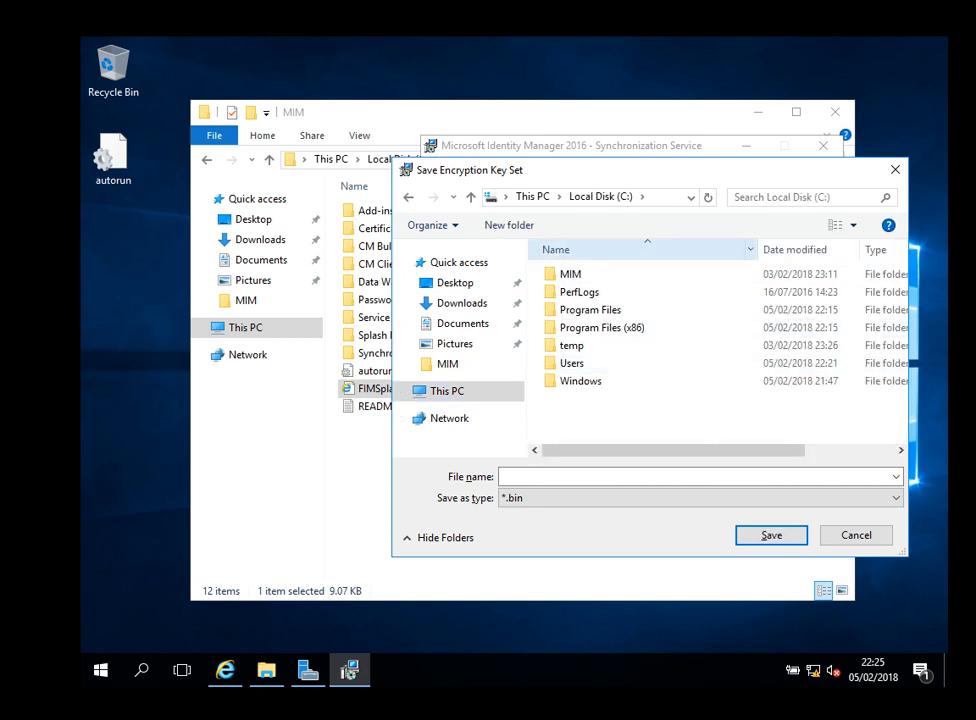
pyautogui.doubleClick(570, 272)
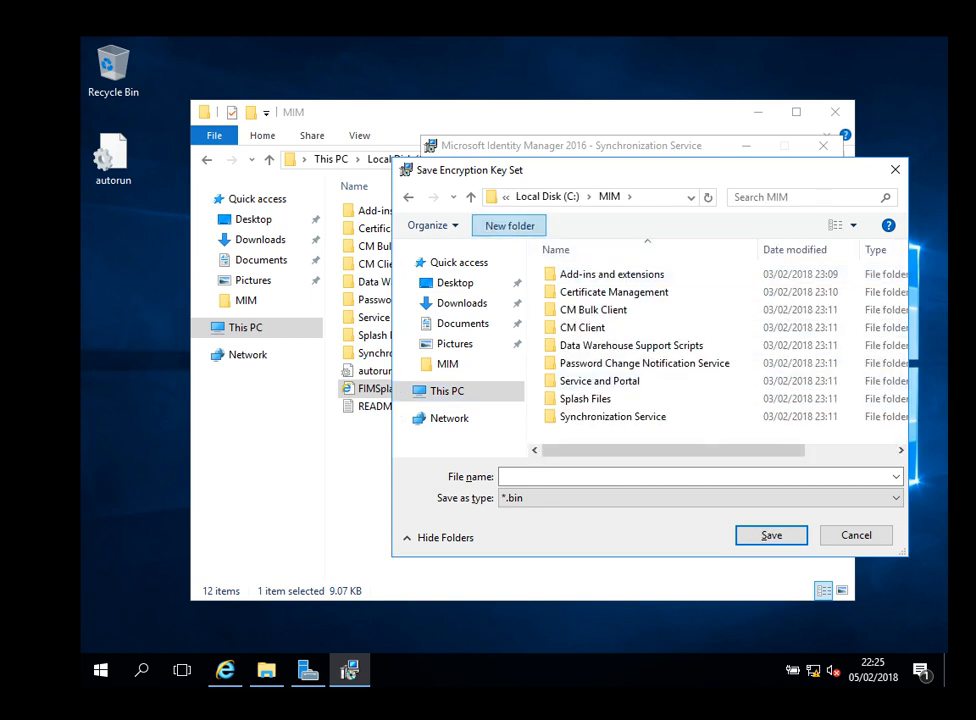
# Step: Create a Backup_key folder inside MIM and save the key set there as backupkey_sync
pyautogui.click(508, 224)
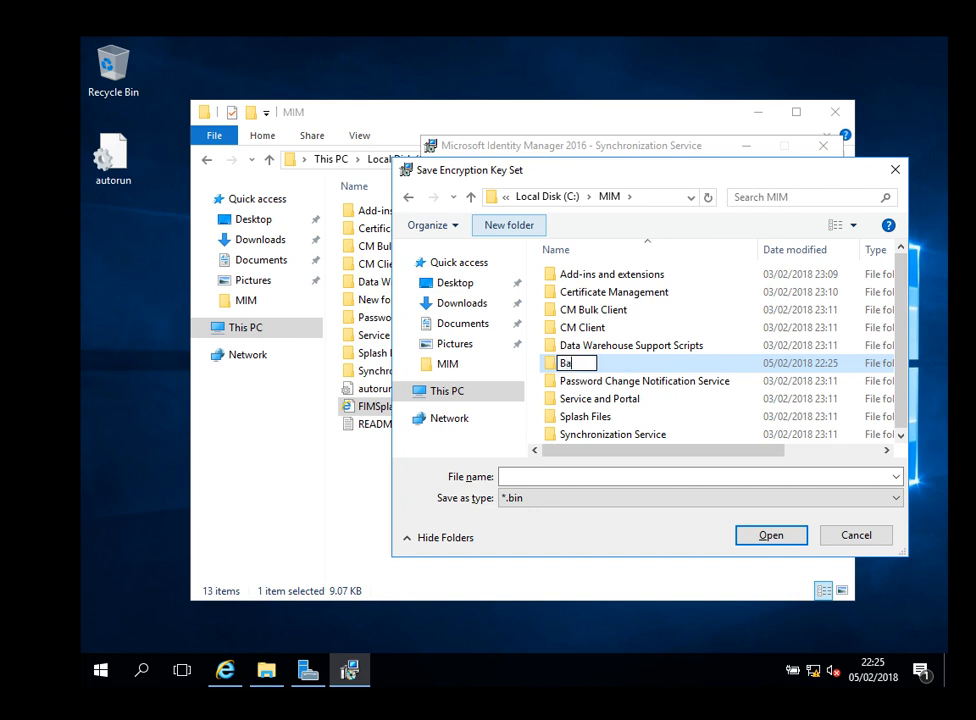
pyautogui.write('ckup')
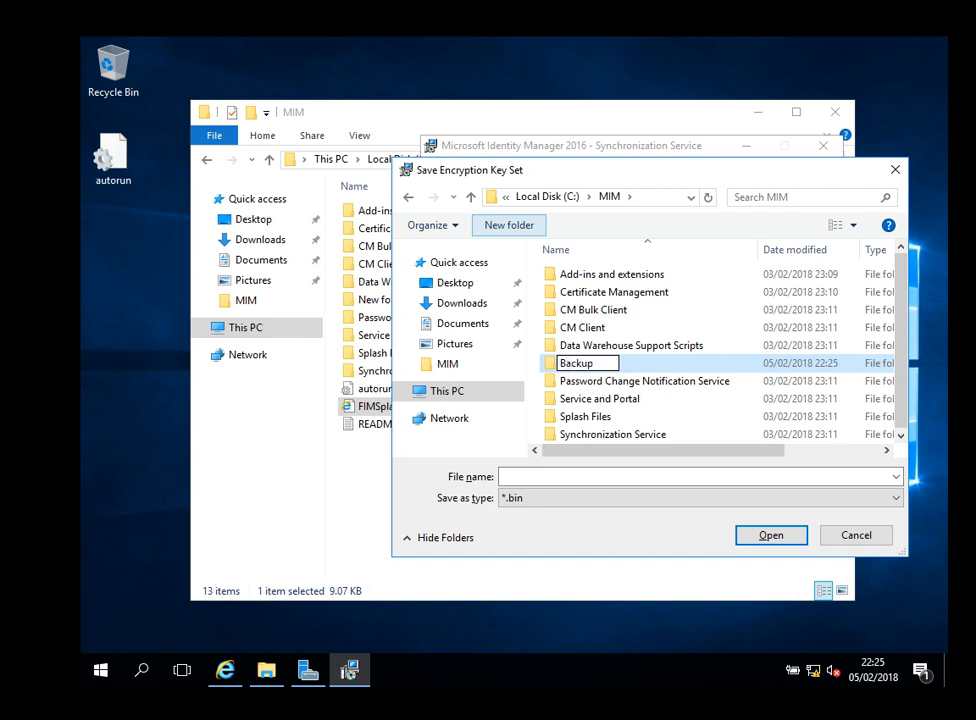
pyautogui.write('_key')
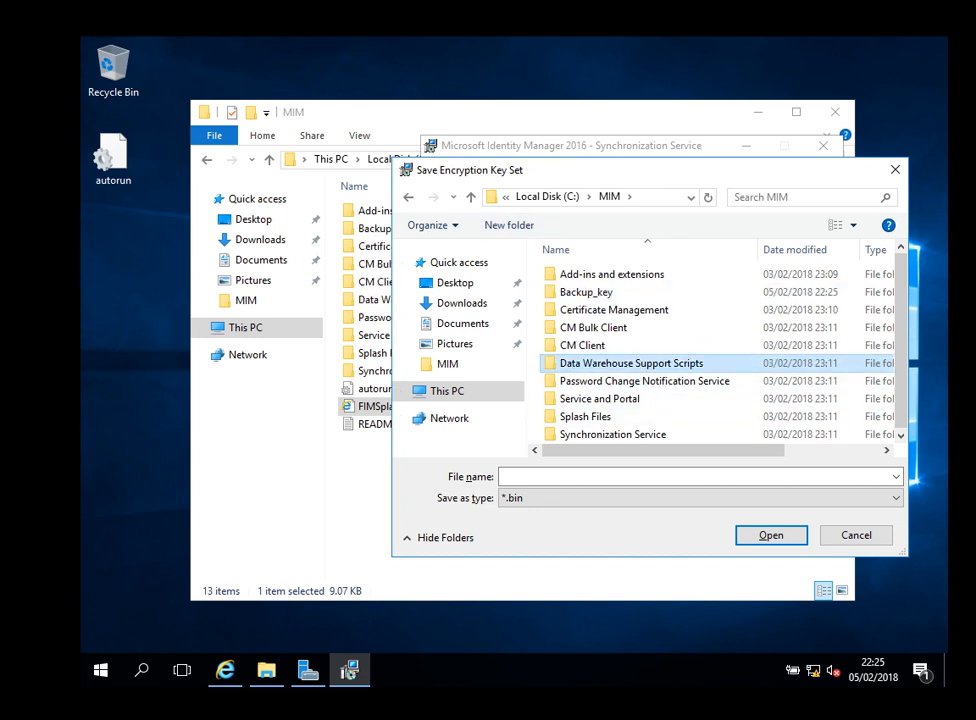
pyautogui.doubleClick(586, 292)
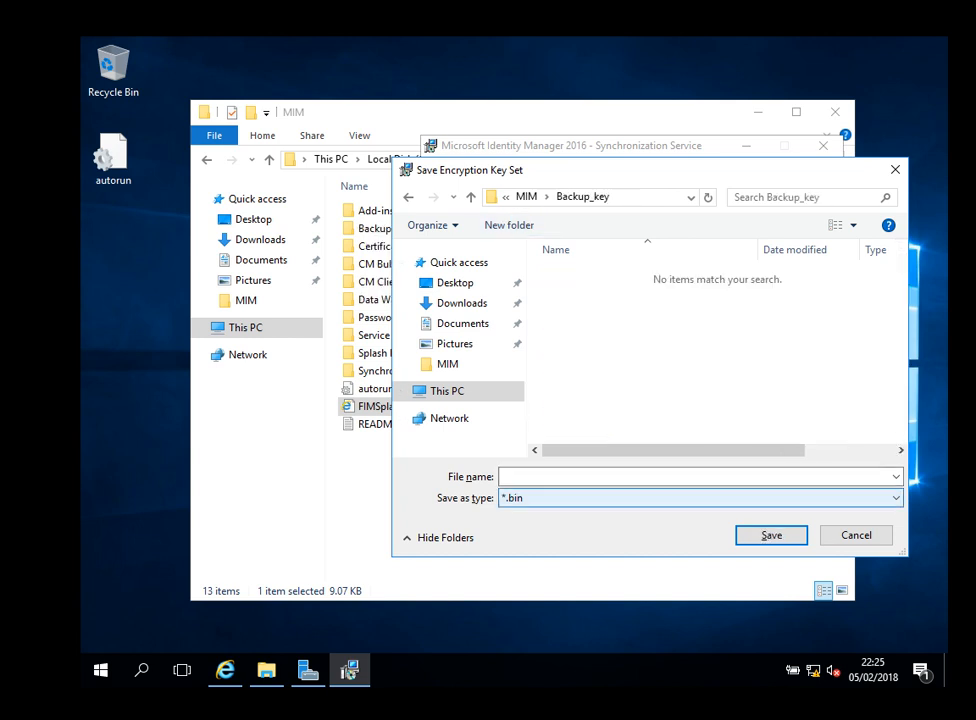
pyautogui.write('backupkey_sync')
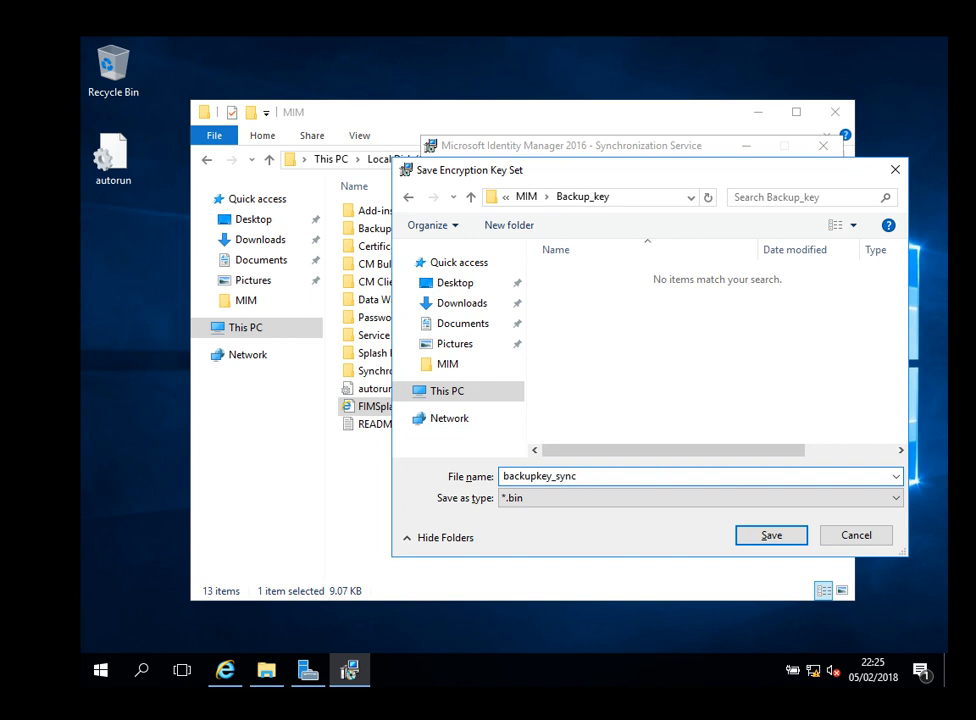
pyautogui.click(770, 536)
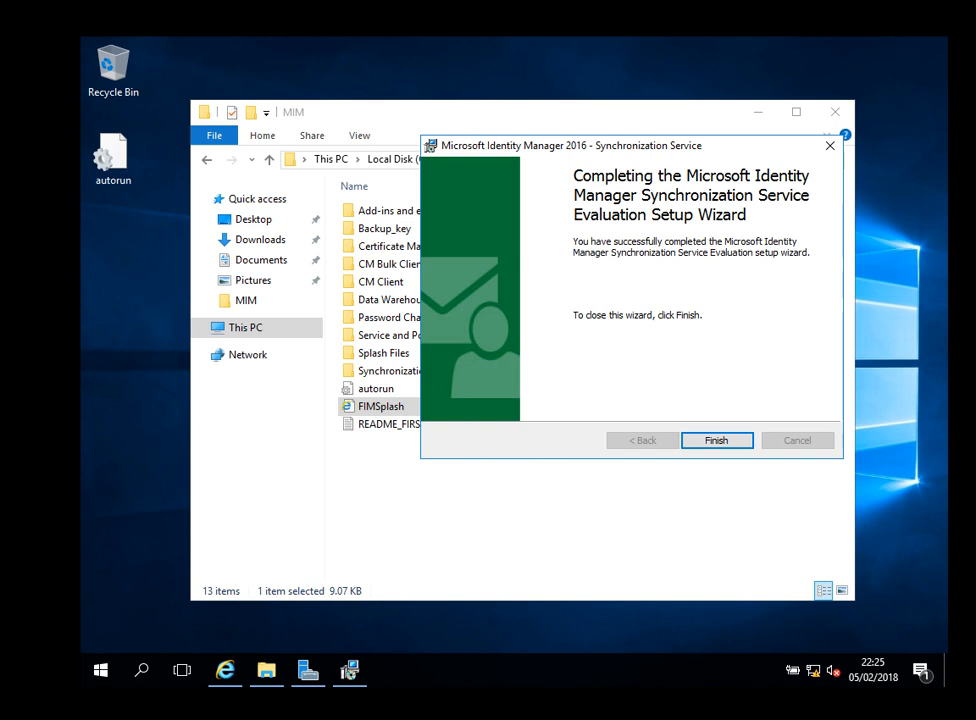
# Step: Finish the setup wizard and agree to log off so the new group membership applies
pyautogui.click(716, 440)
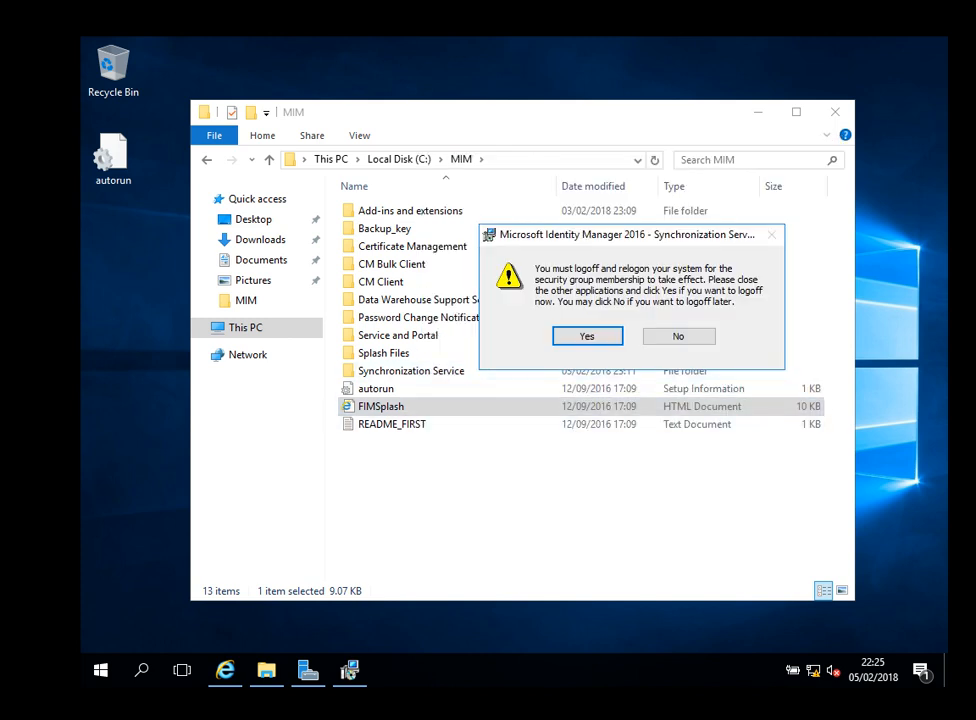
pyautogui.click(588, 336)
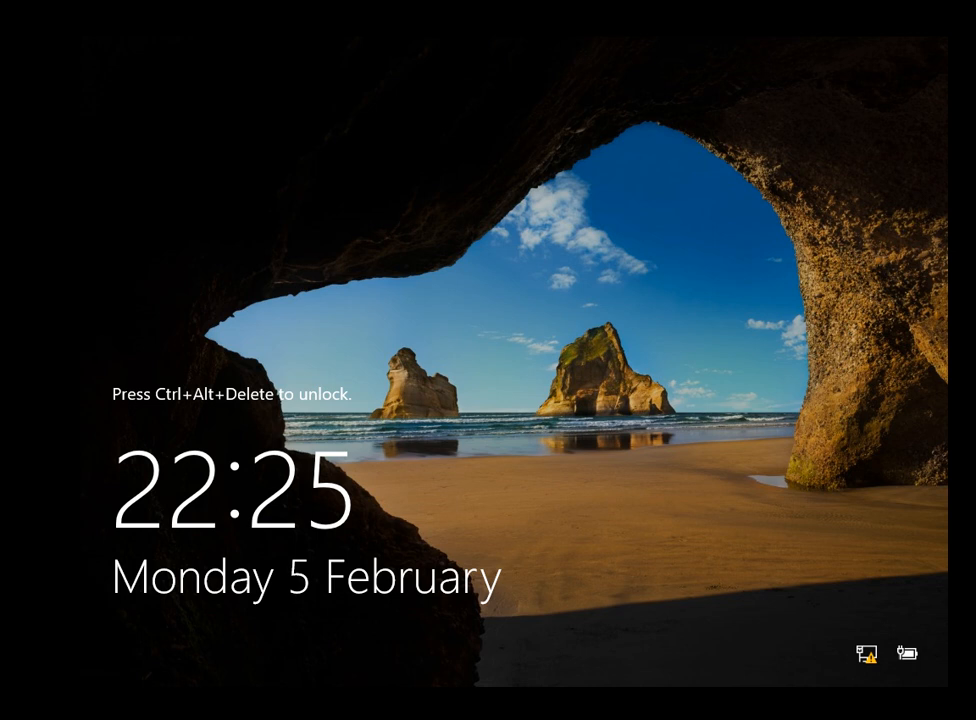
# Step: Sign back in to Windows as the admin user with its password
pyautogui.press('ctrl+alt+delete')
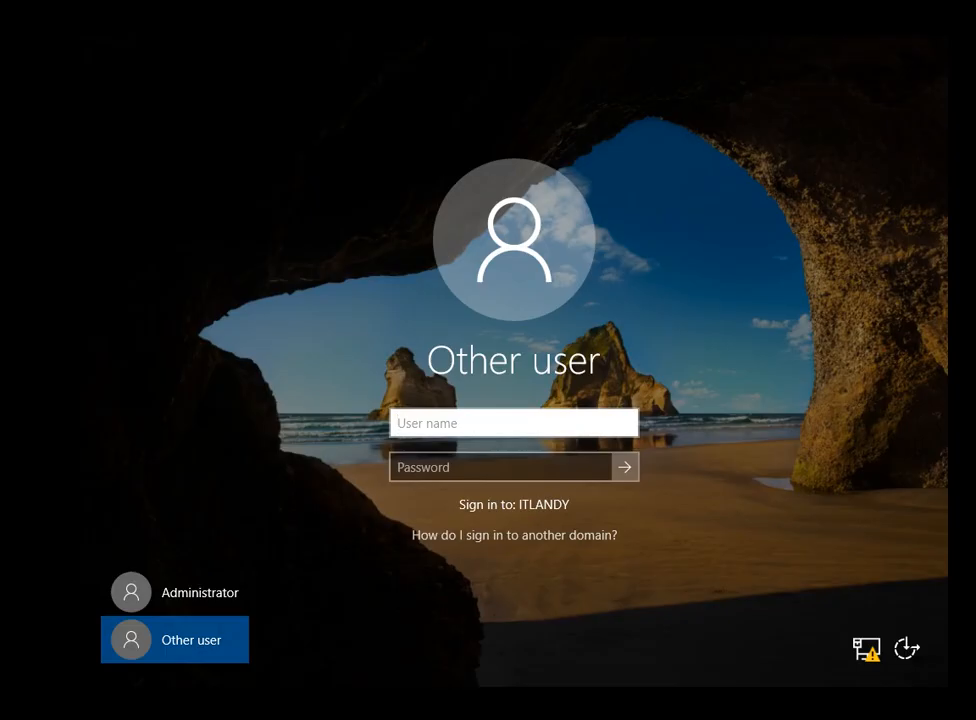
pyautogui.write('admin')
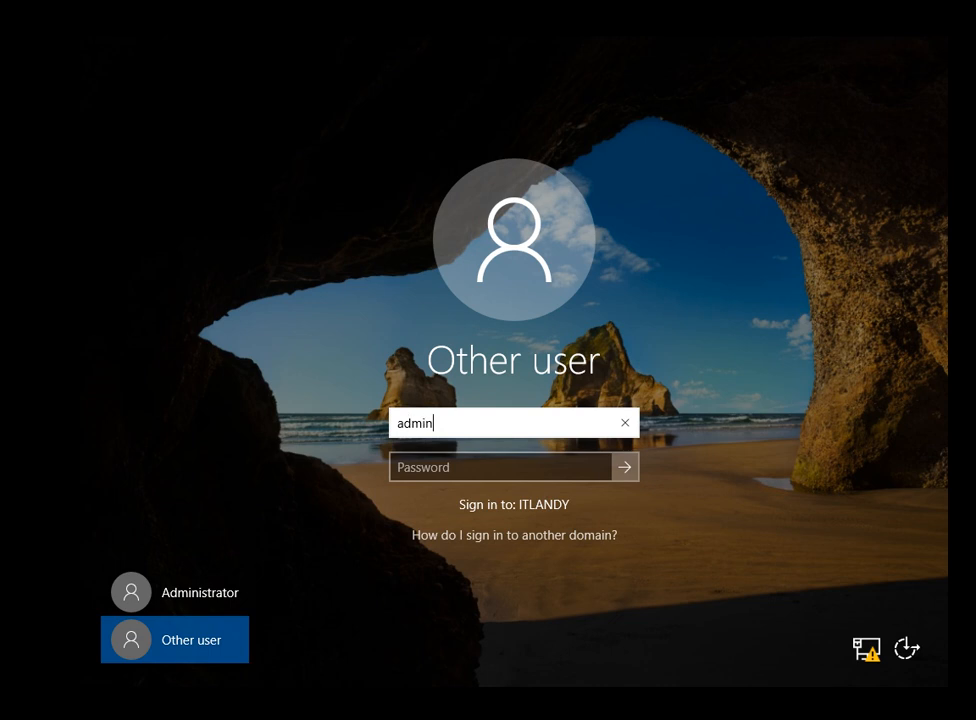
pyautogui.write('••')
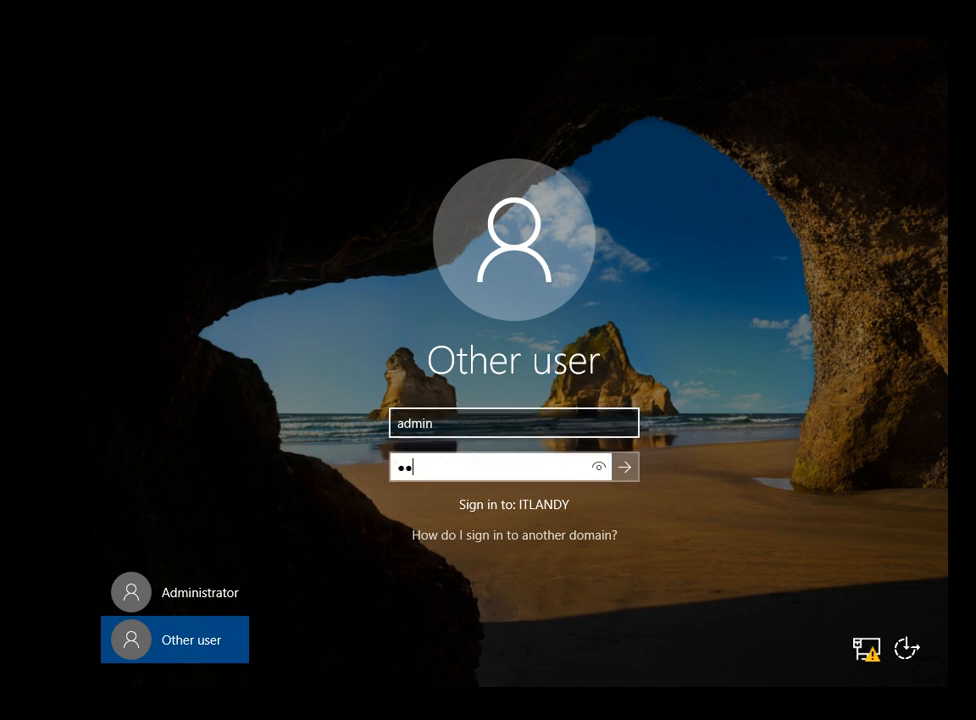
pyautogui.write('password')
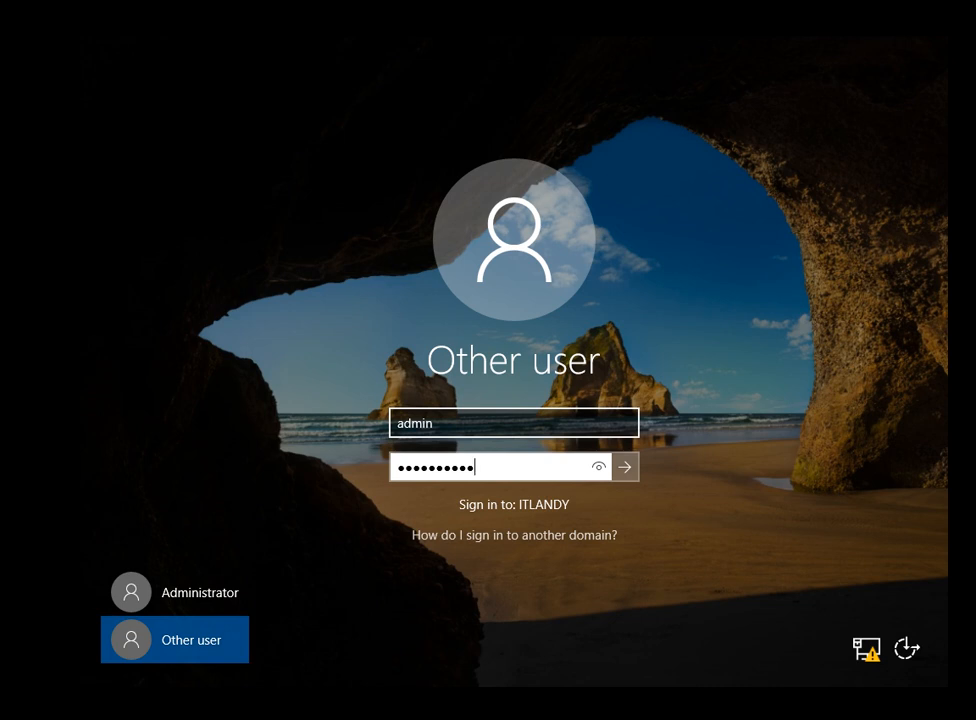
pyautogui.click(624, 468)
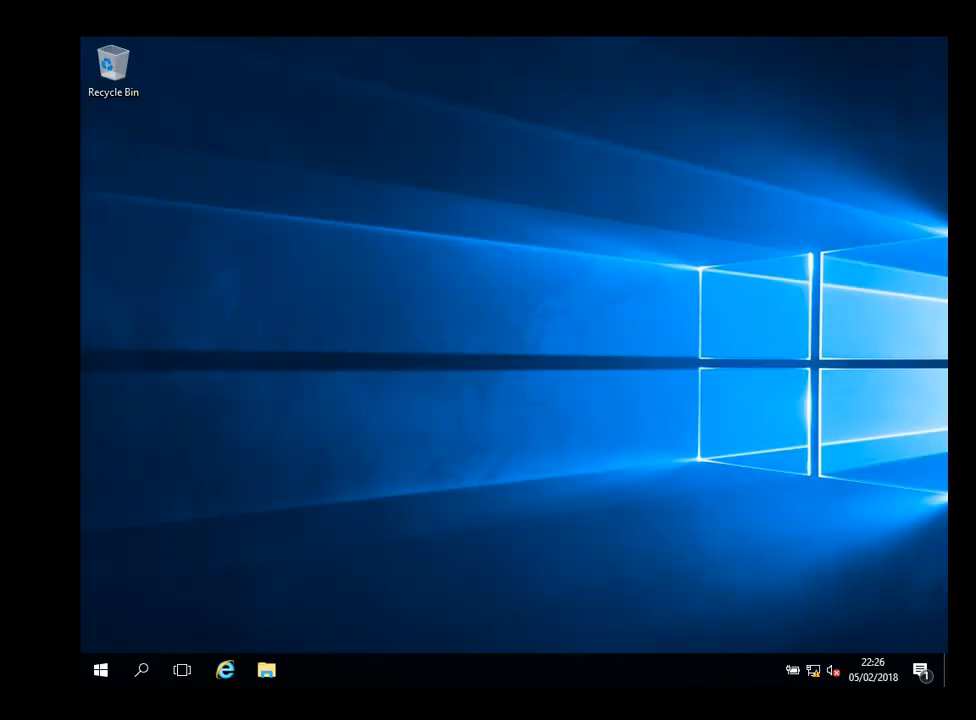
# Step: Launch SQL Server Management Studio from the Start menu's Microsoft SQL Server 2014 folder
pyautogui.click(100, 670)
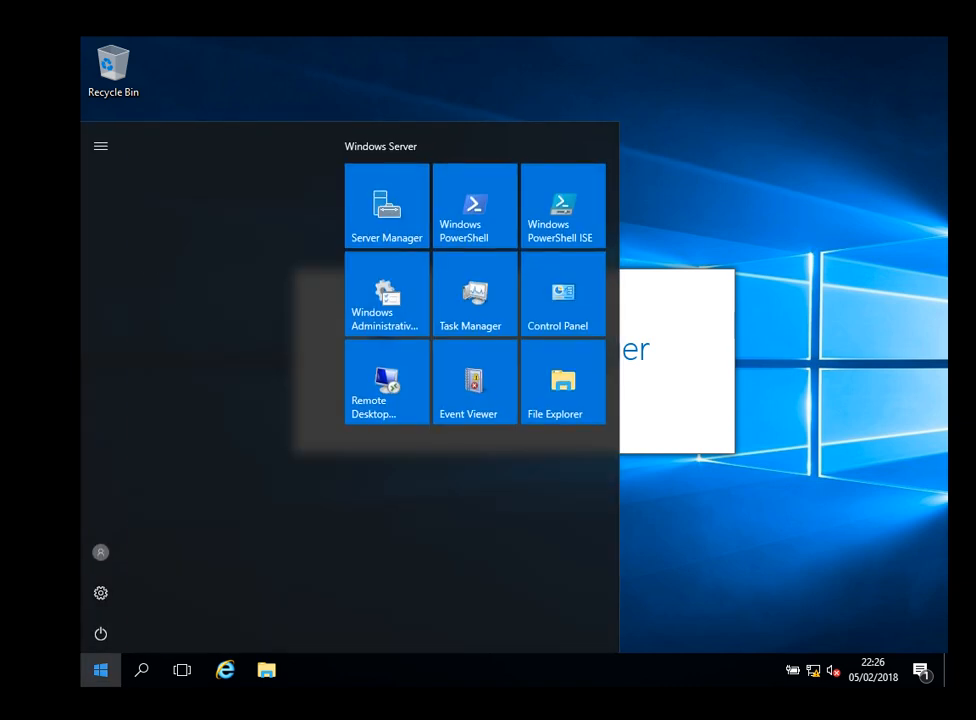
pyautogui.click(100, 146)
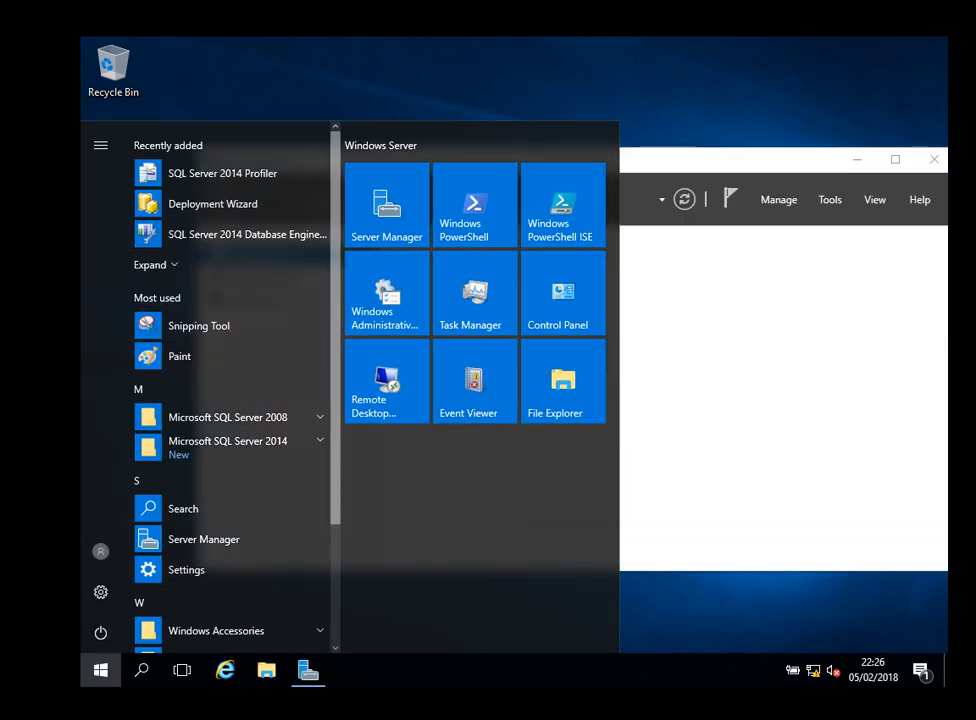
pyautogui.scroll(-3)
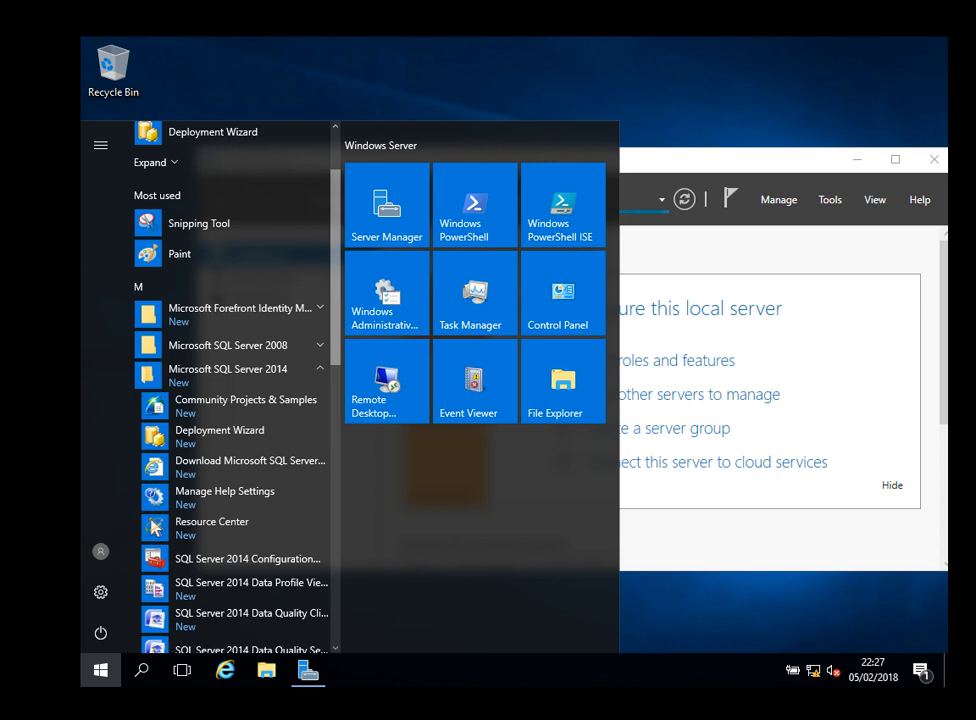
pyautogui.scroll(-3)
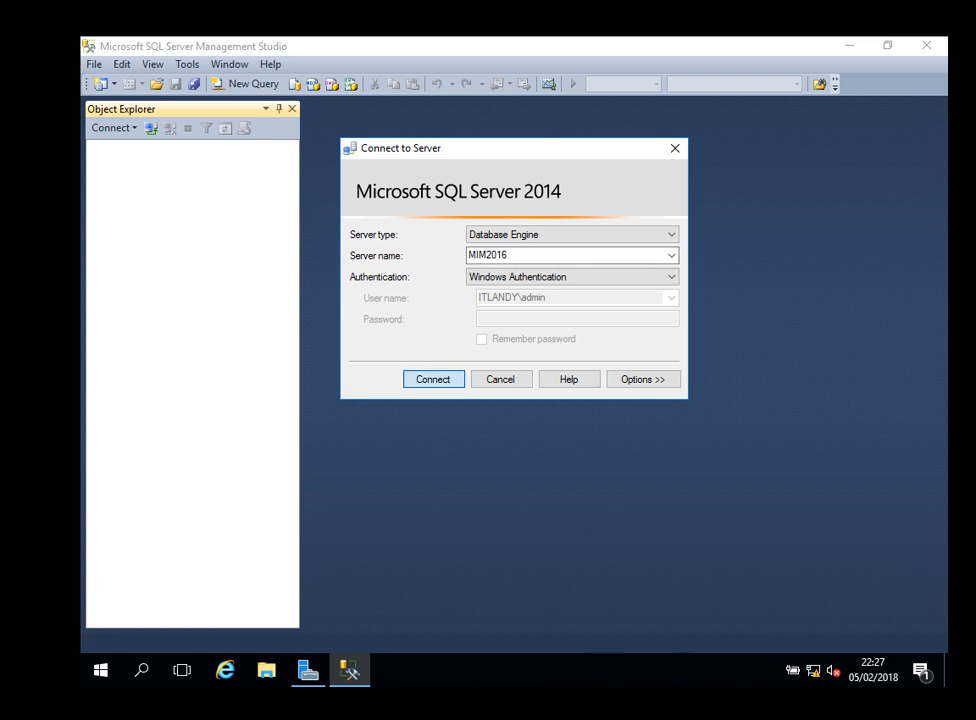
# Step: Connect to MIM2016, confirm the FIMSynchronizationService database and Security exist, then close Management Studio
pyautogui.click(432, 378)
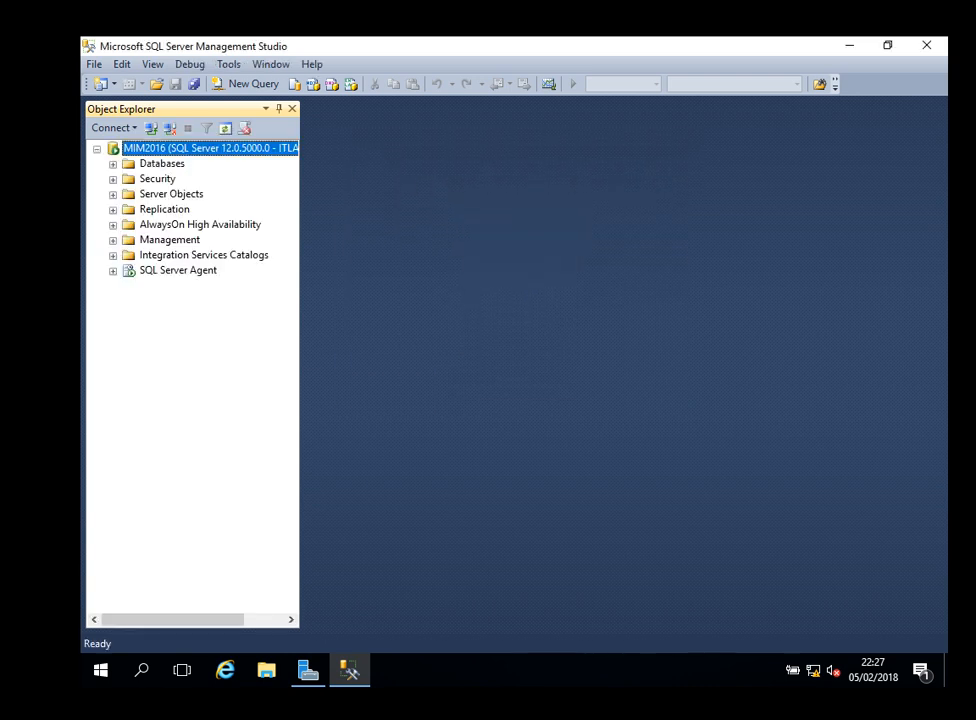
pyautogui.click(112, 164)
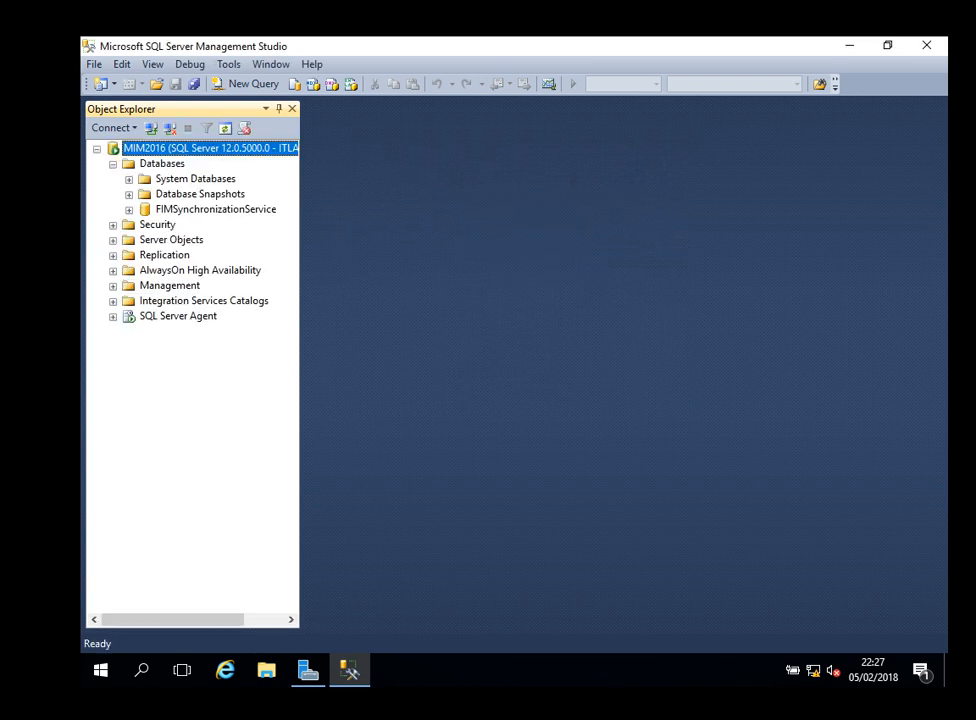
pyautogui.click(112, 224)
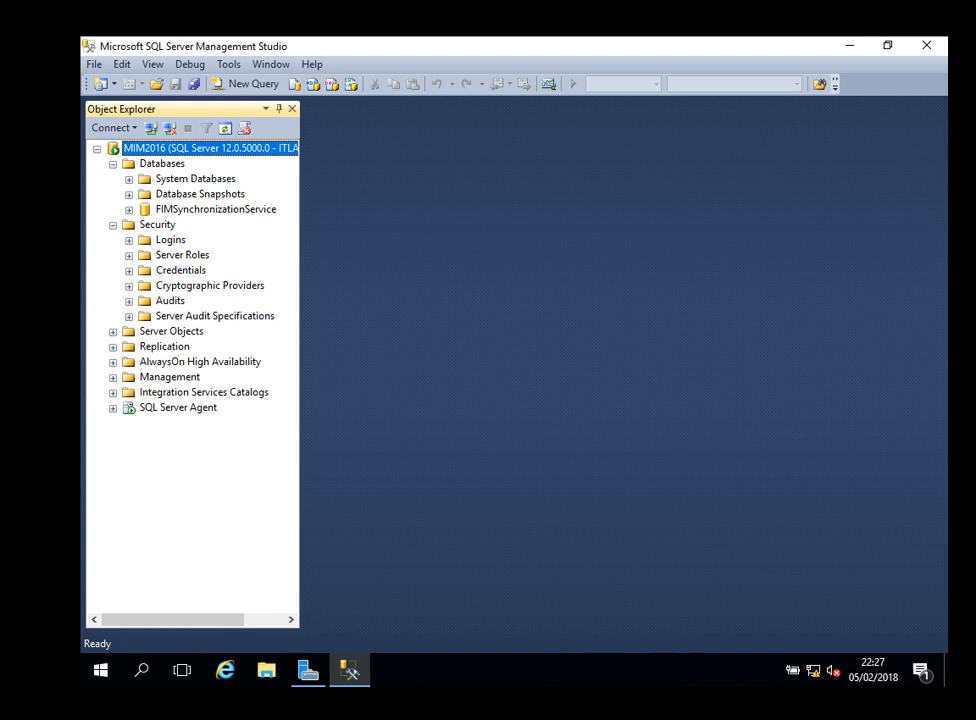
pyautogui.click(112, 332)
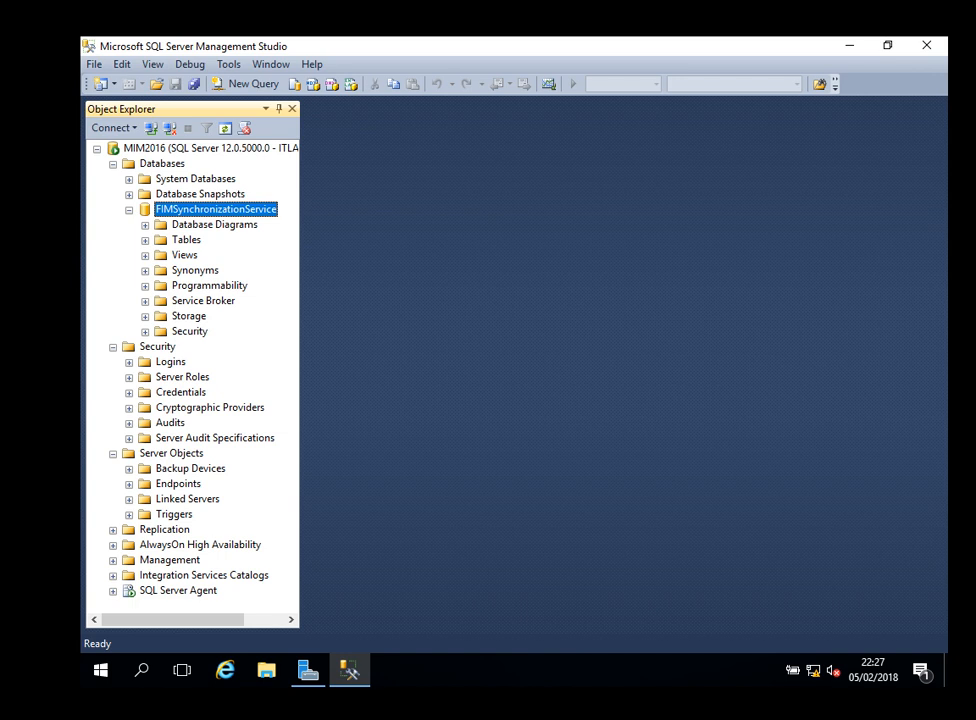
pyautogui.click(308, 670)
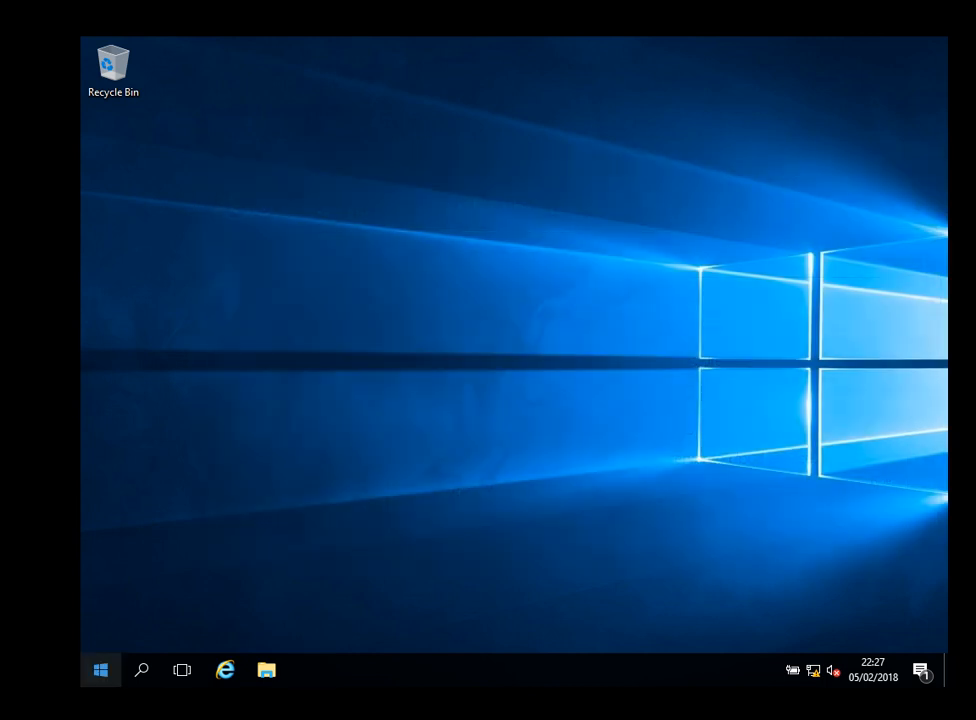
# Step: Launch Synchronization Service Manager from Start and acknowledge its cannot-connect error
pyautogui.click(100, 668)
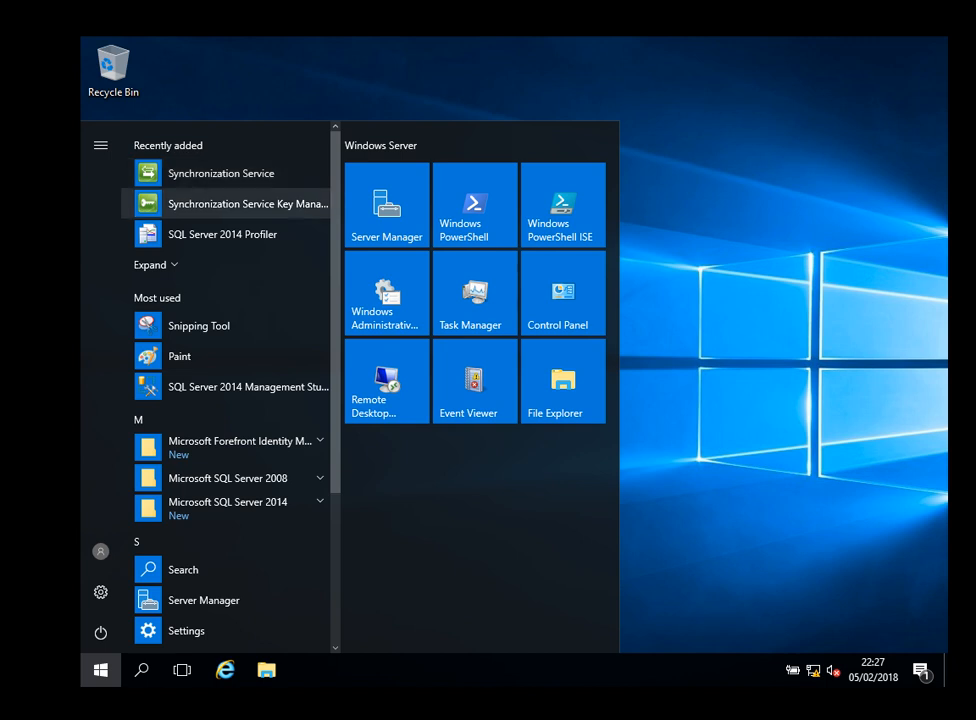
pyautogui.moveTo(220, 172)
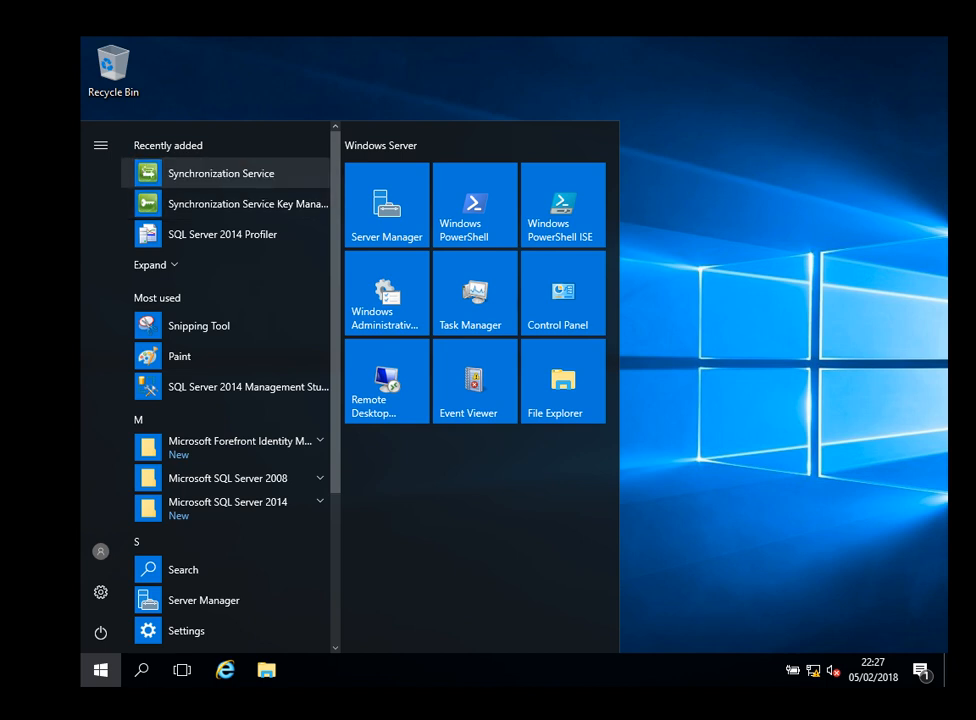
pyautogui.click(220, 172)
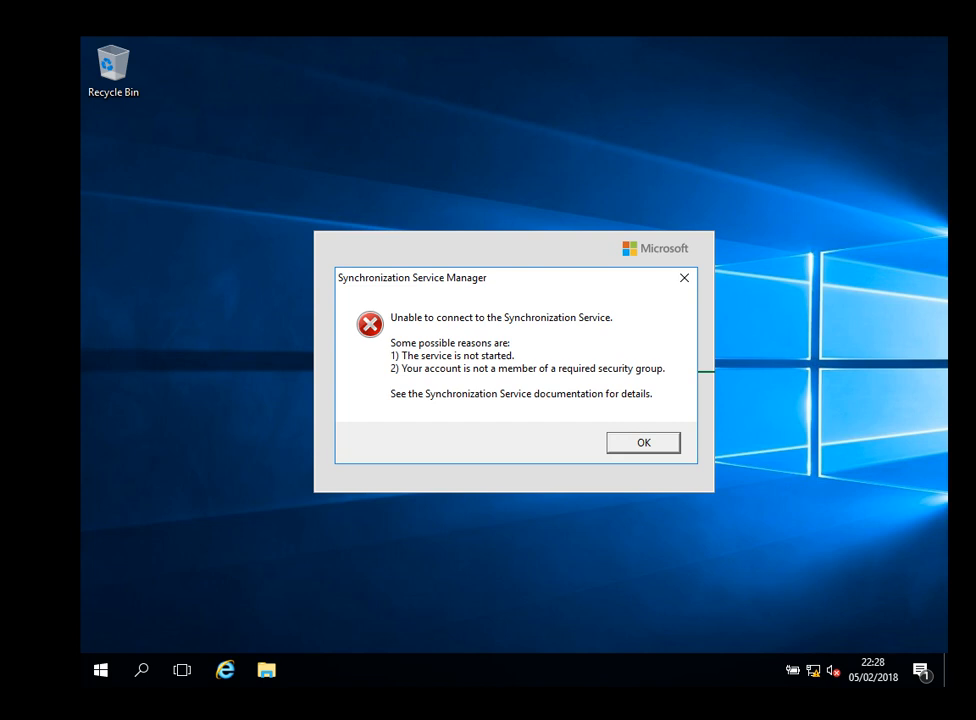
pyautogui.click(644, 442)
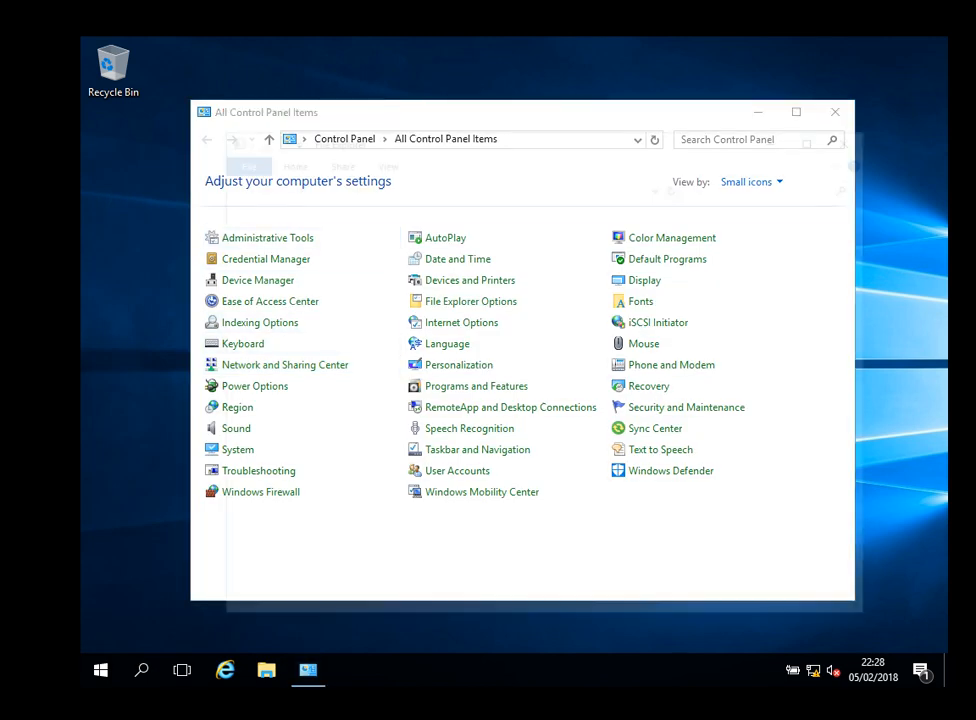
# Step: Launch Computer Management from Control Panel's Administrative Tools folder
pyautogui.doubleClick(268, 236)
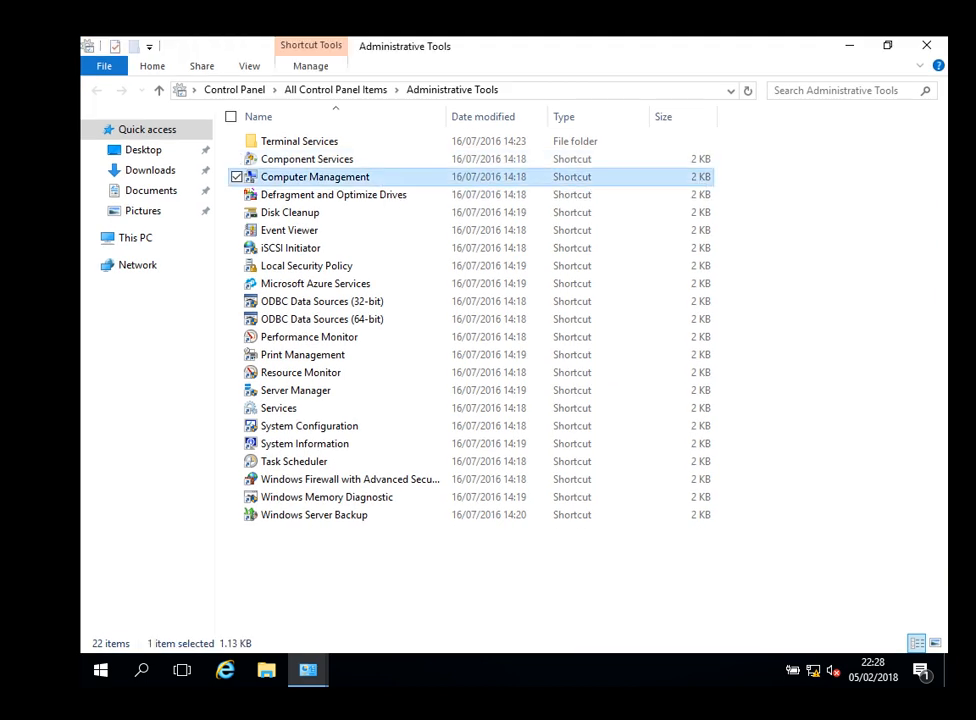
pyautogui.doubleClick(316, 176)
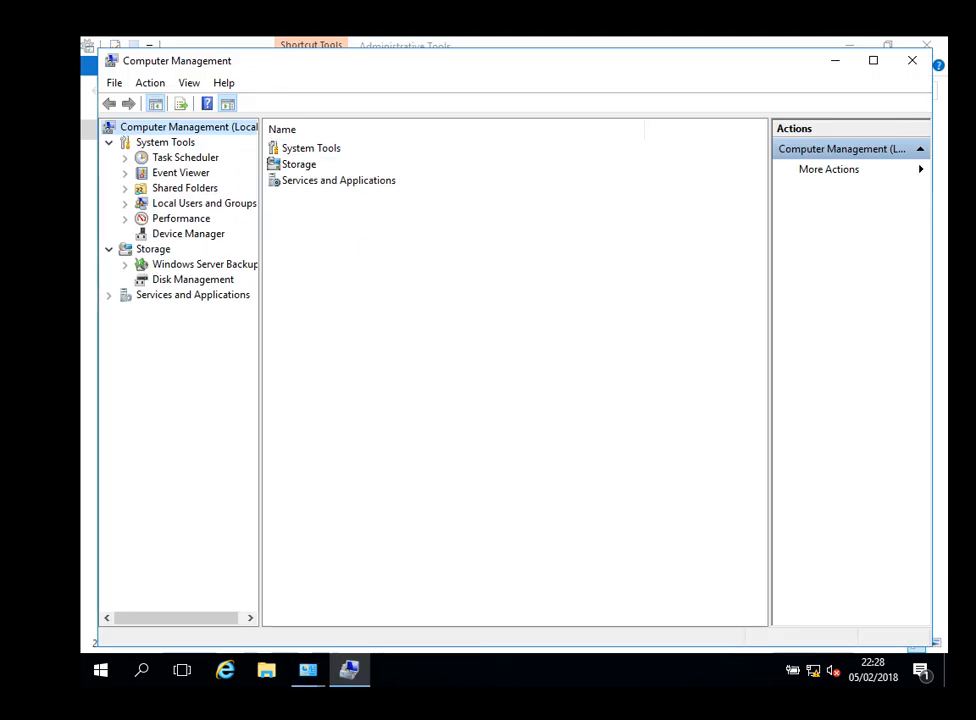
# Step: Show the local groups under Local Users and Groups and bring up FIMSyncAdmins properties
pyautogui.click(204, 204)
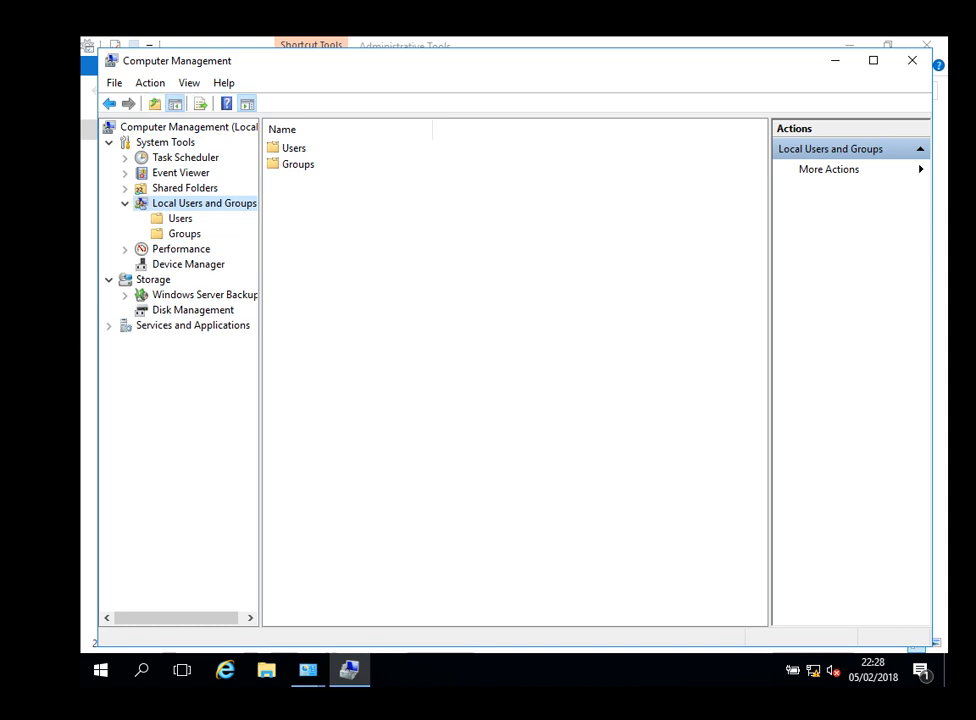
pyautogui.click(184, 232)
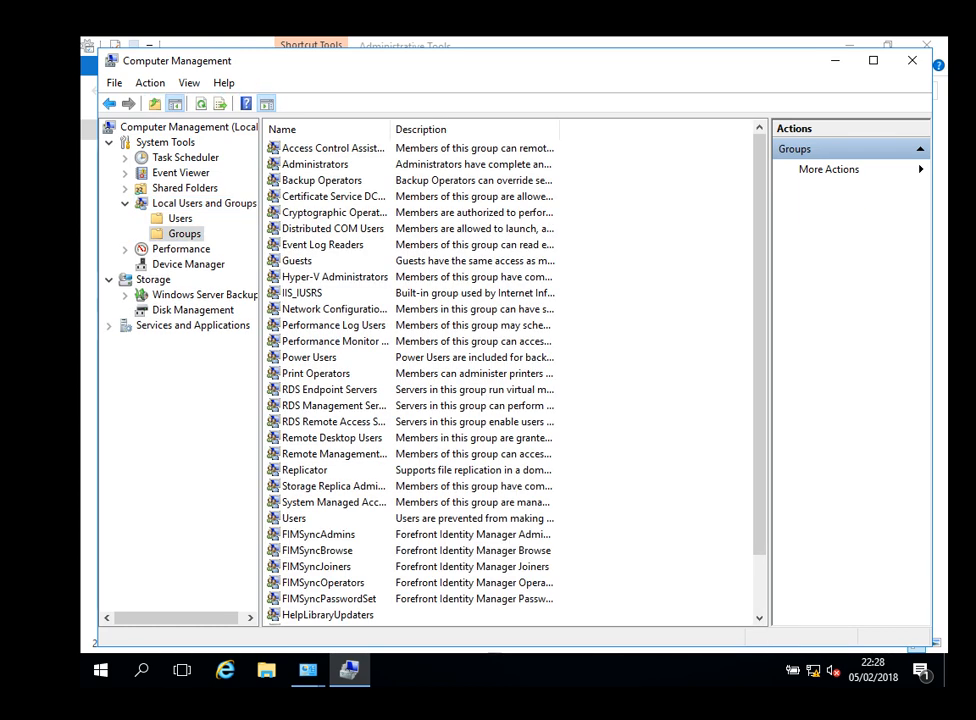
pyautogui.doubleClick(318, 532)
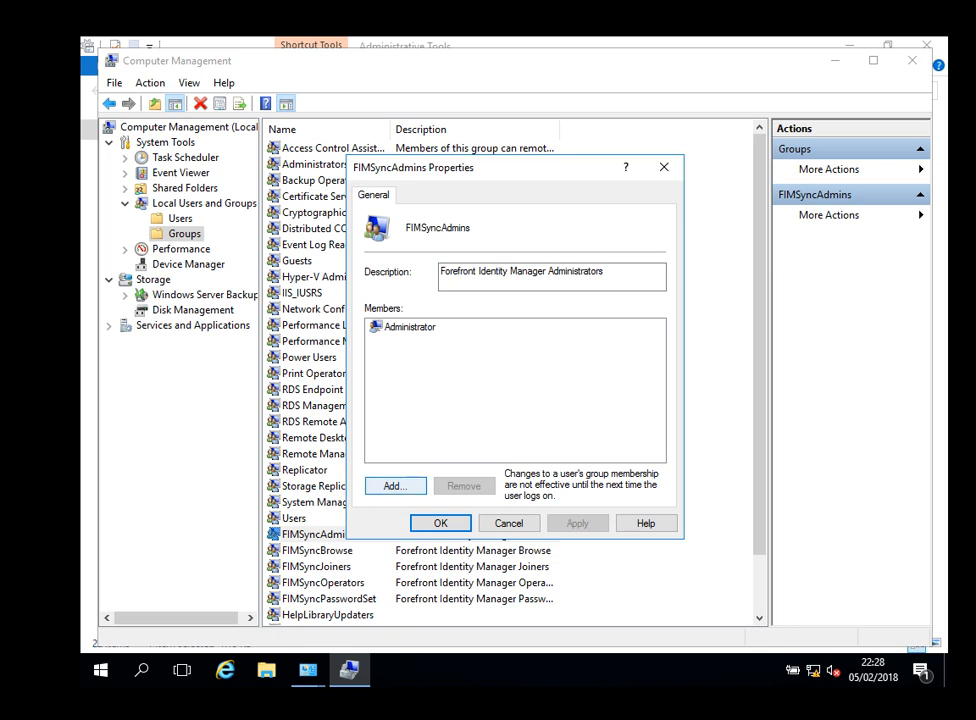
# Step: Add the admin account as a member of the FIMSyncAdmins group and save the change
pyautogui.click(394, 486)
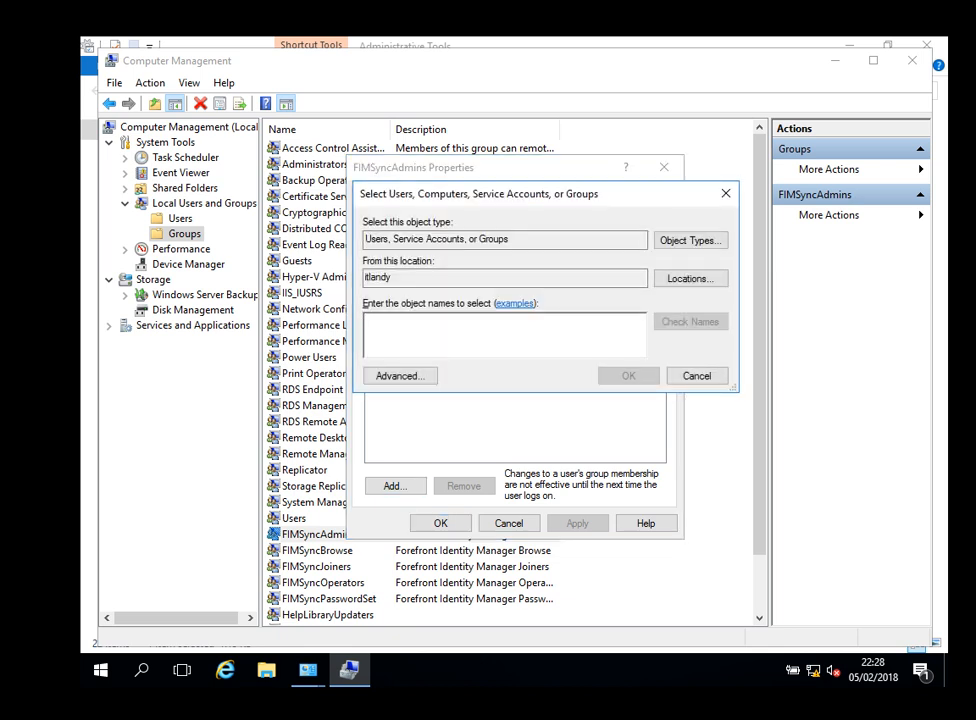
pyautogui.write('admin')
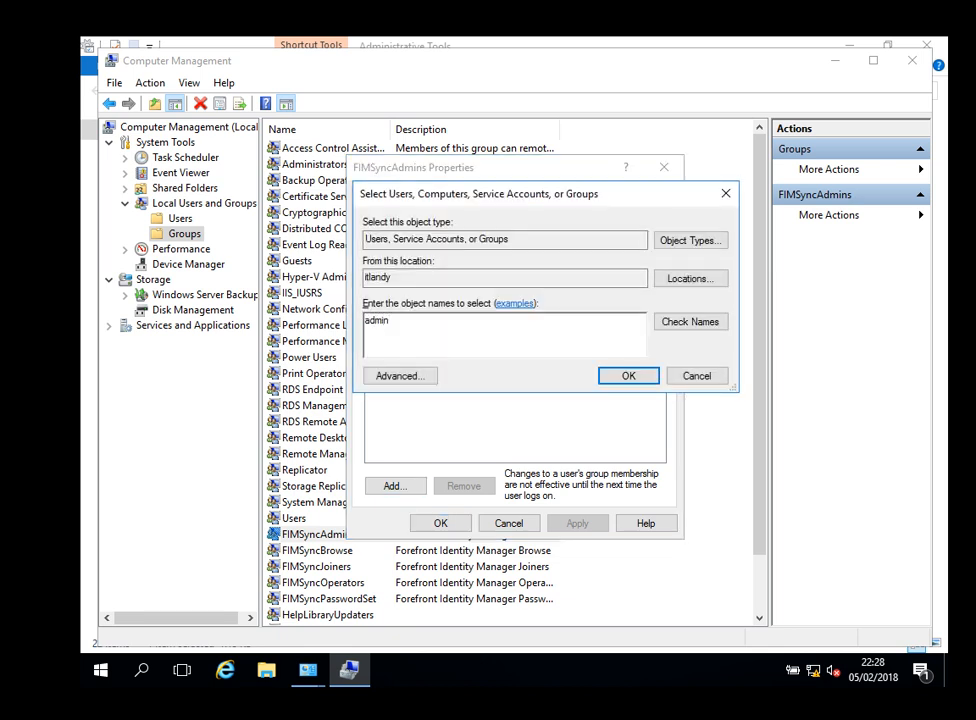
pyautogui.click(690, 320)
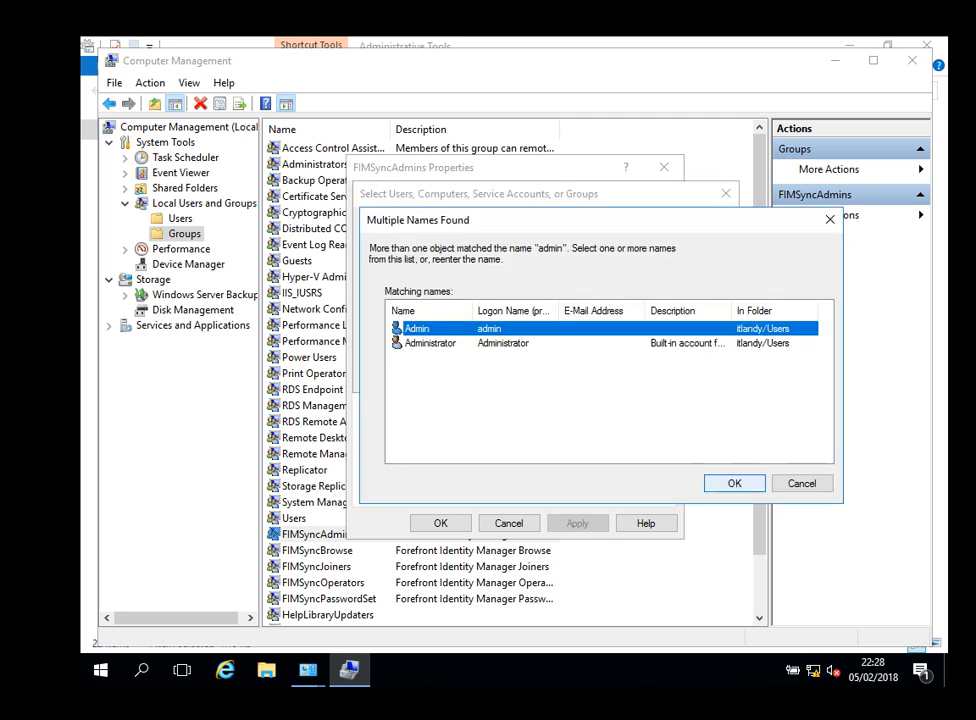
pyautogui.click(734, 482)
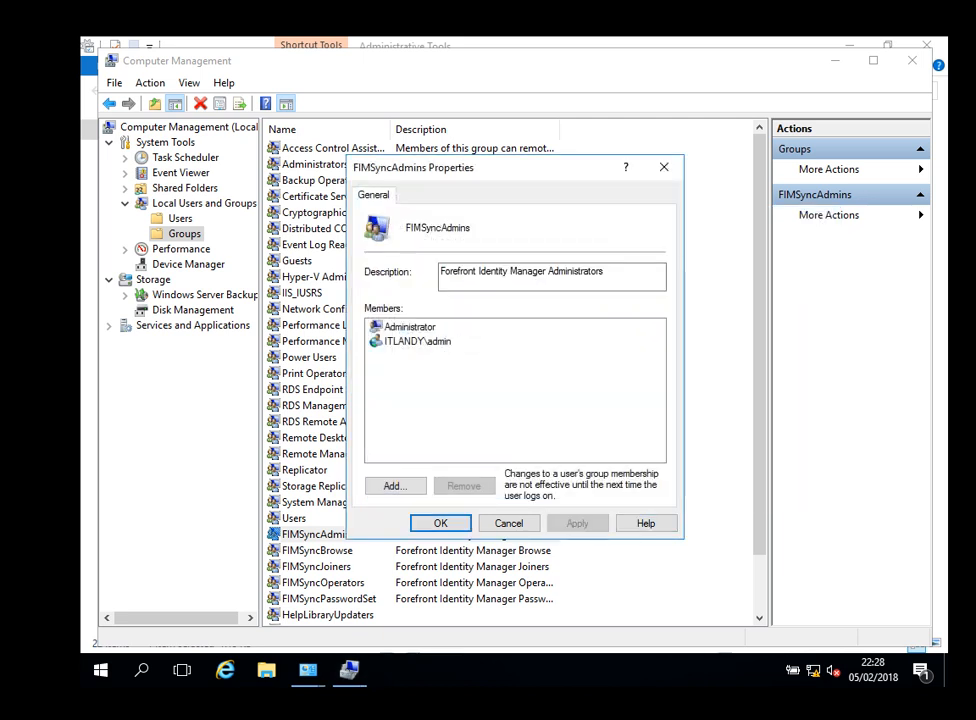
pyautogui.click(440, 524)
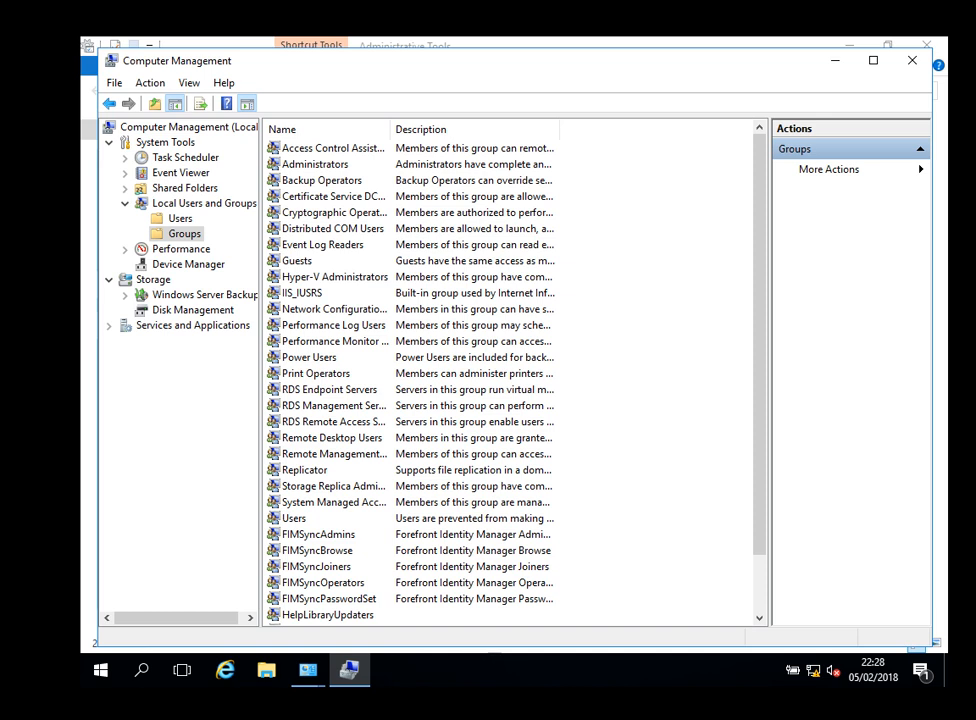
# Step: Add the admin account as a member of the FIMSyncBrowse group and close its dialogs
pyautogui.doubleClick(316, 550)
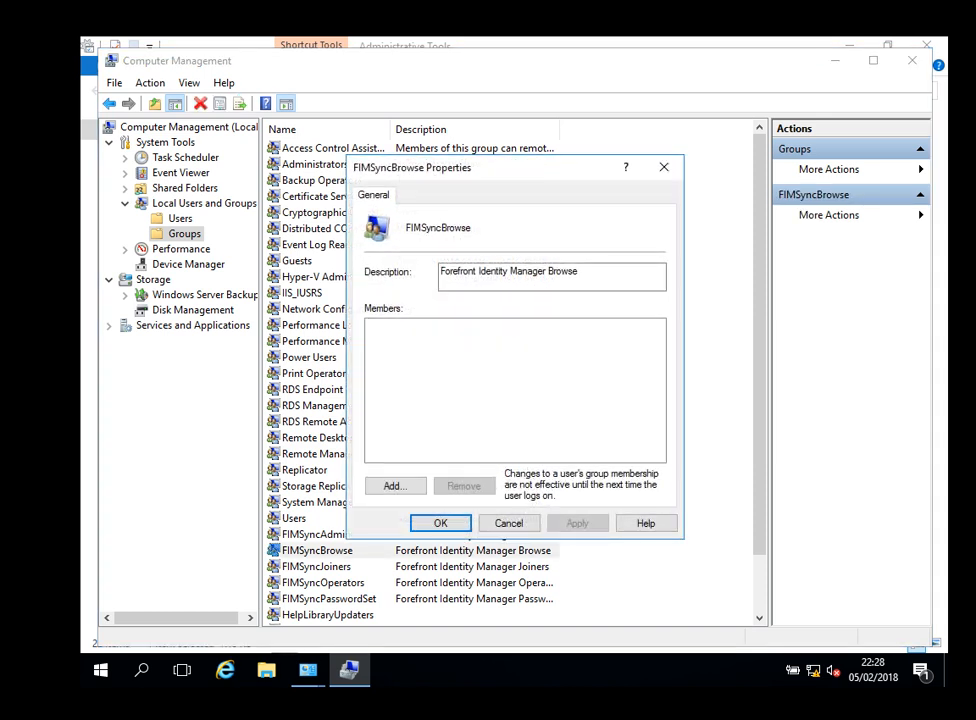
pyautogui.click(394, 486)
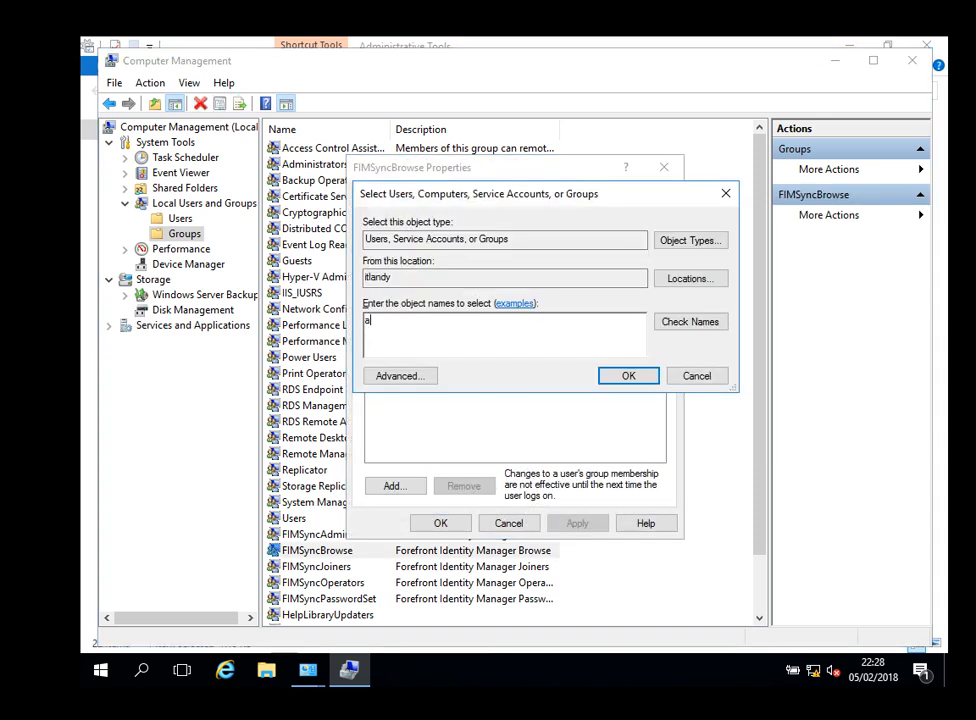
pyautogui.click(690, 320)
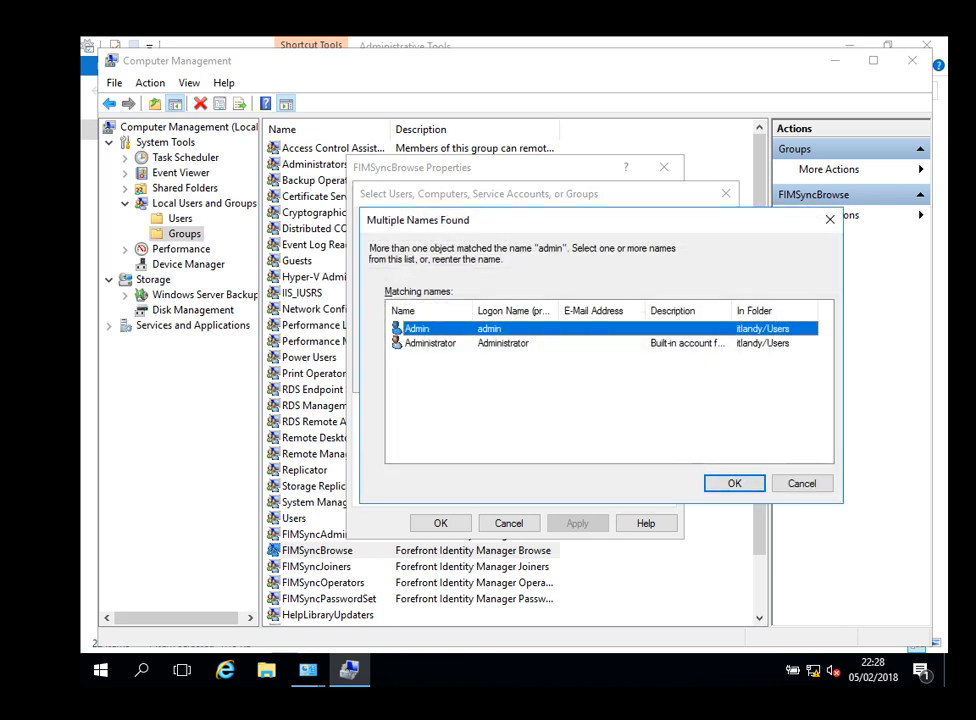
pyautogui.click(734, 482)
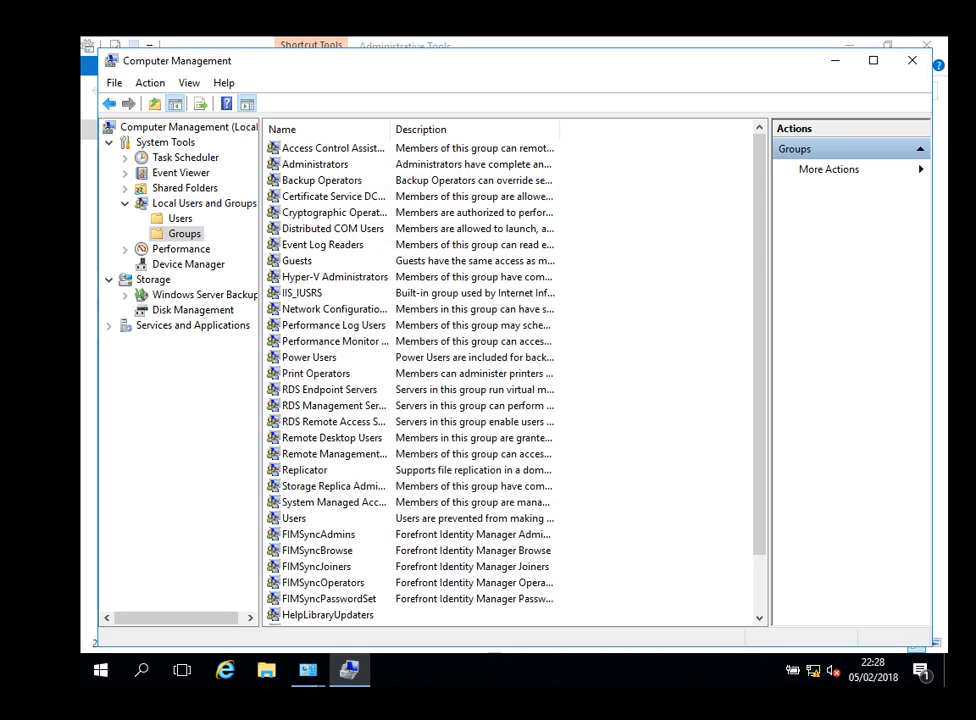
pyautogui.scroll(-3)
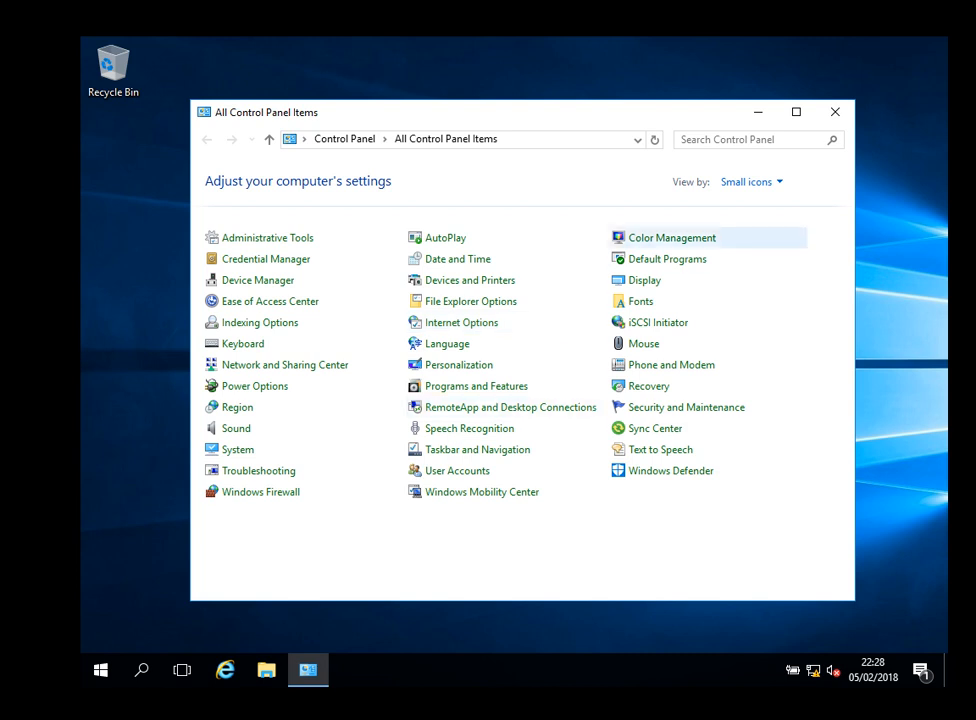
# Step: Close Control Panel, relaunch Synchronization Service Manager and acknowledge the cannot-connect error again
pyautogui.click(836, 112)
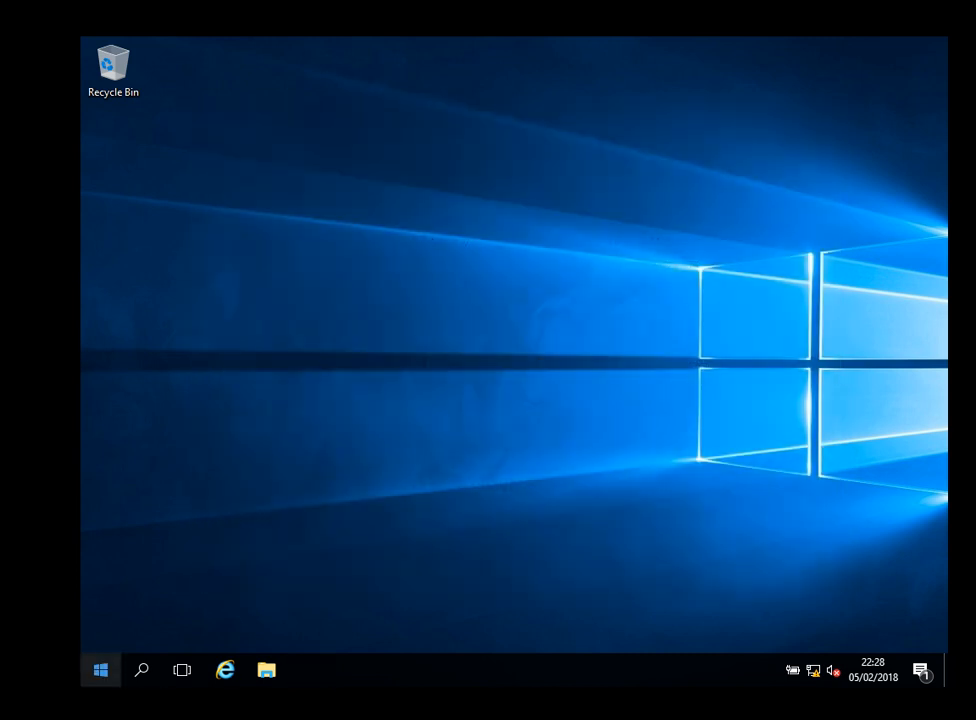
pyautogui.click(100, 670)
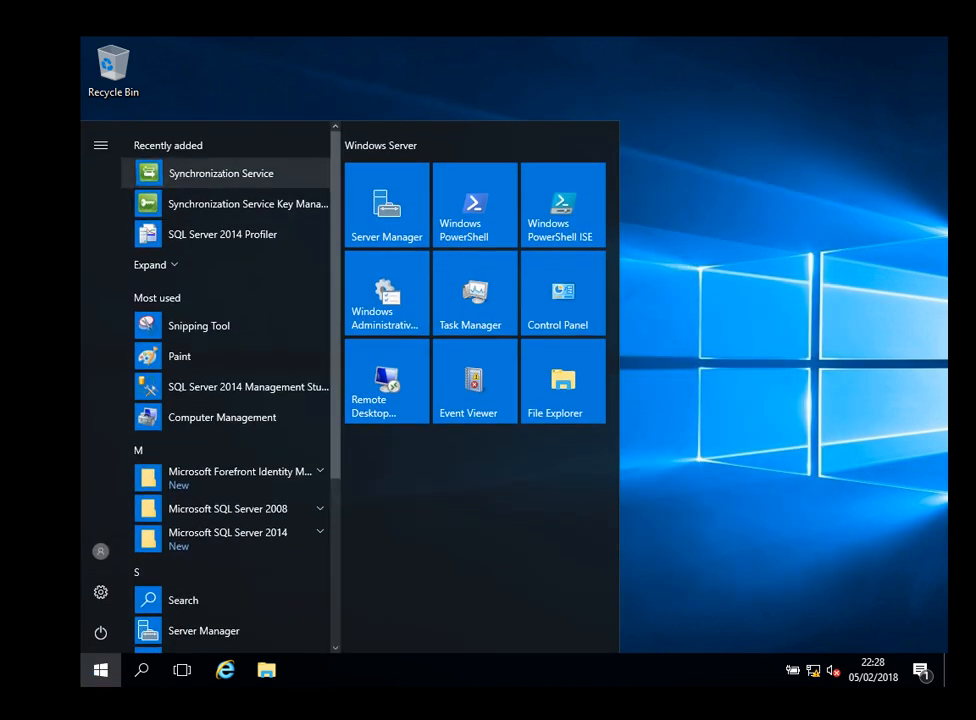
pyautogui.click(220, 172)
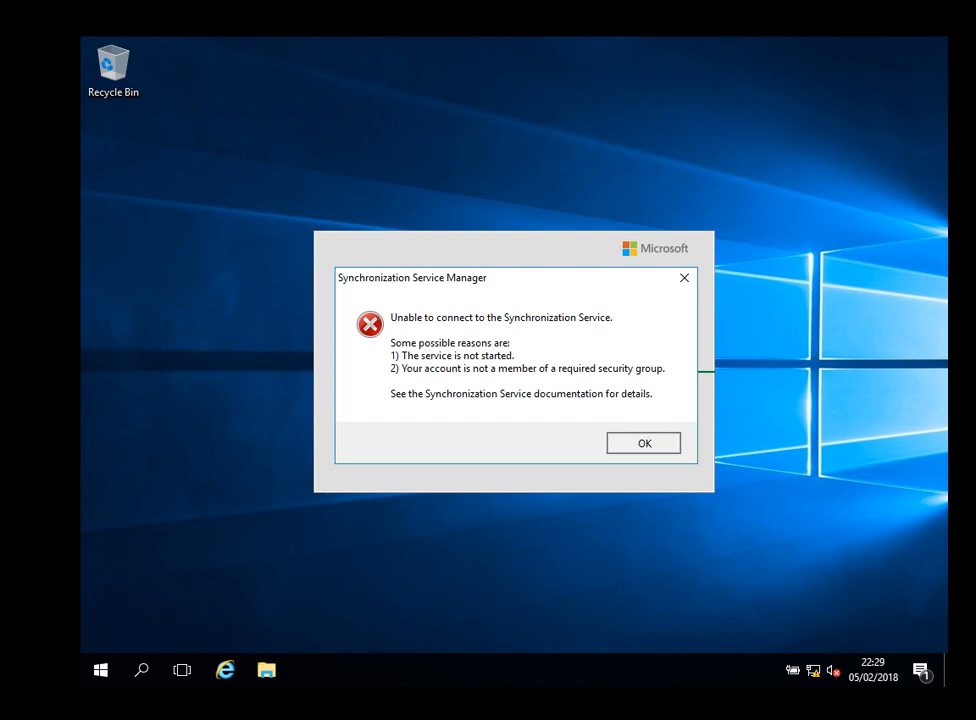
pyautogui.click(644, 444)
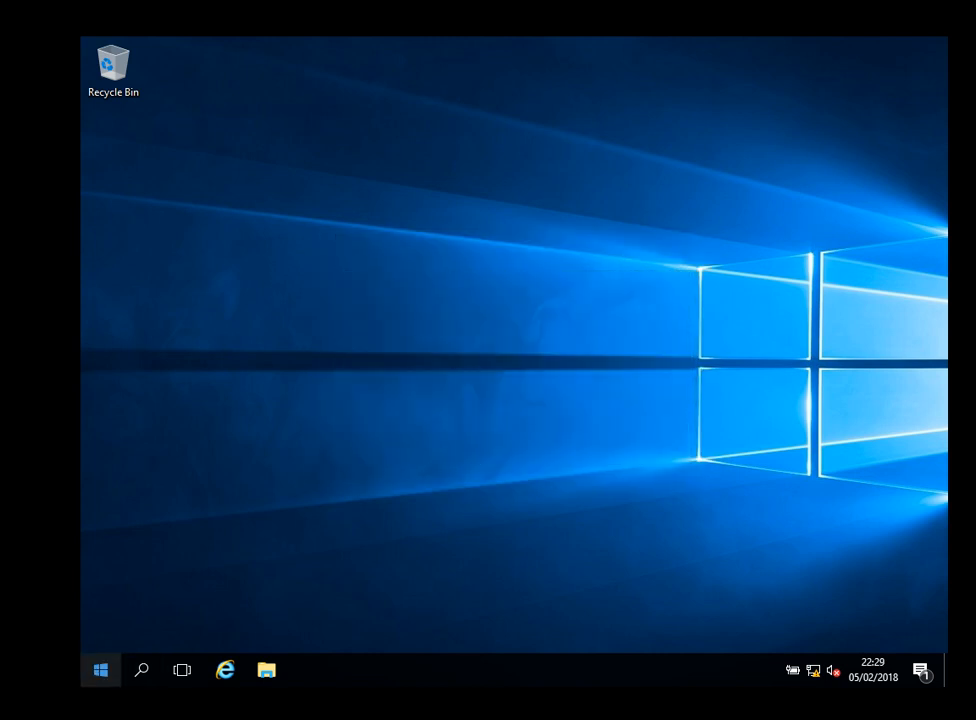
# Step: Sign out of Windows via the Start quick menu so the new group membership applies
pyautogui.rightClick(100, 670)
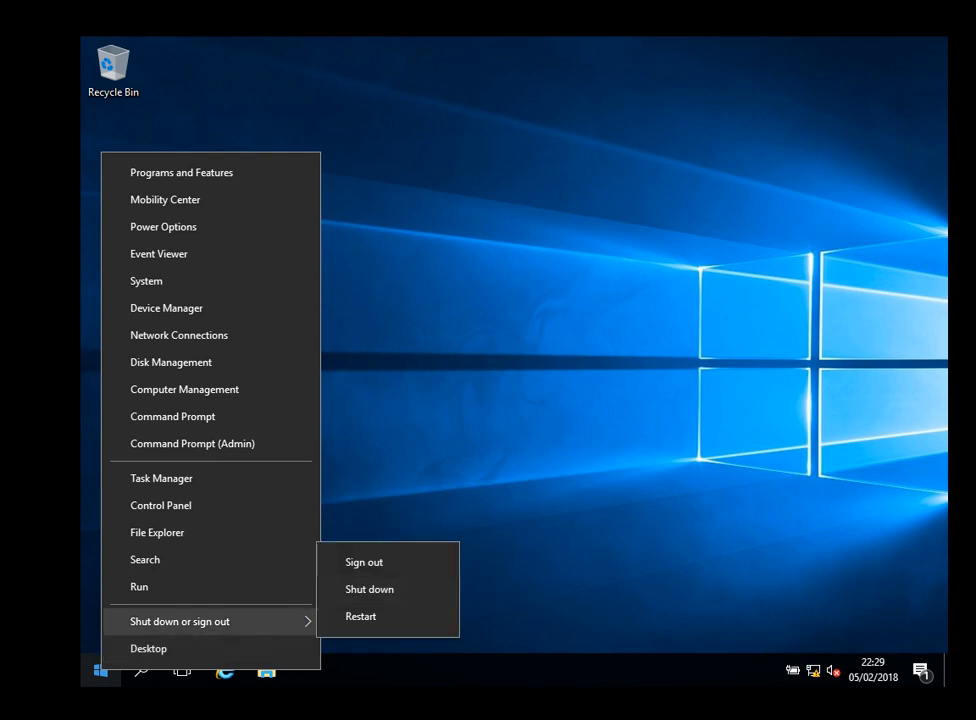
pyautogui.click(364, 560)
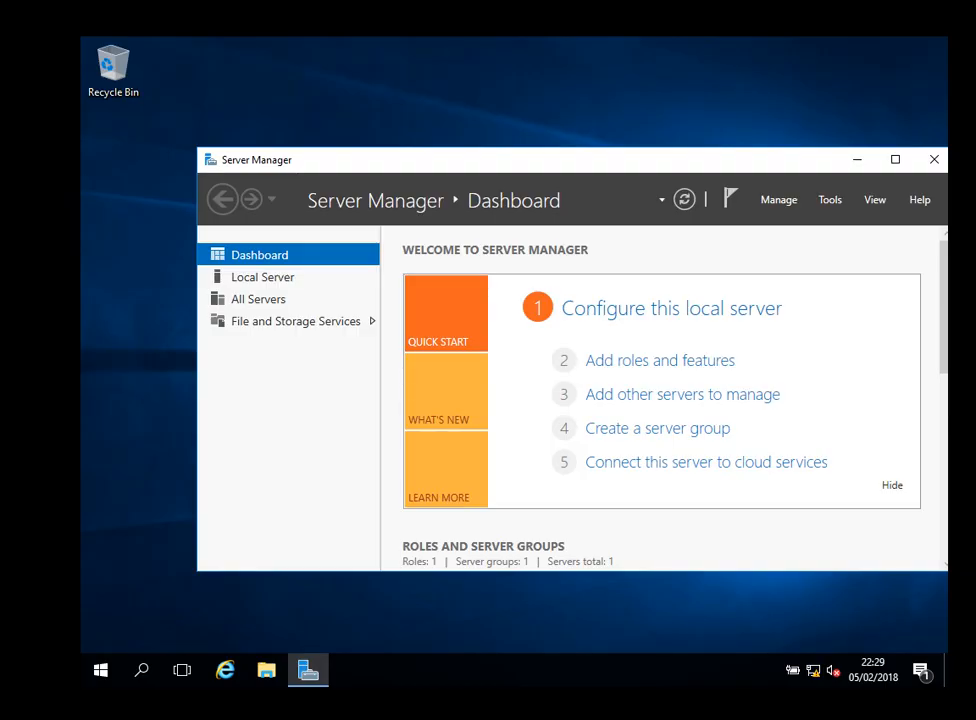
# Step: Launch Synchronization Service from Start's Recently added list, now connecting to MIM2016 successfully
pyautogui.click(100, 670)
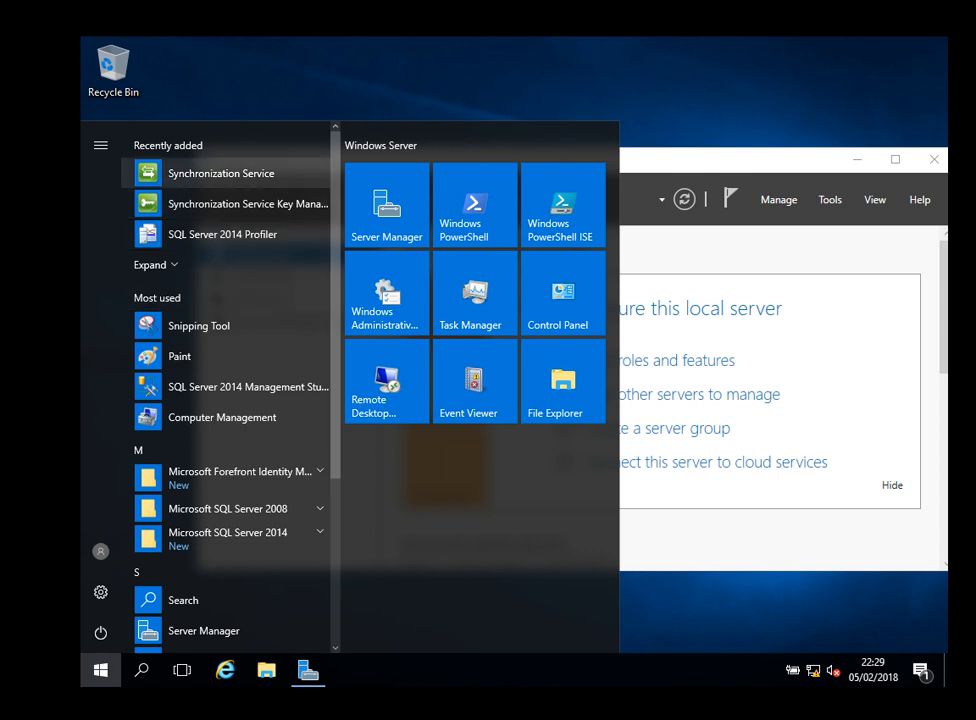
pyautogui.click(240, 476)
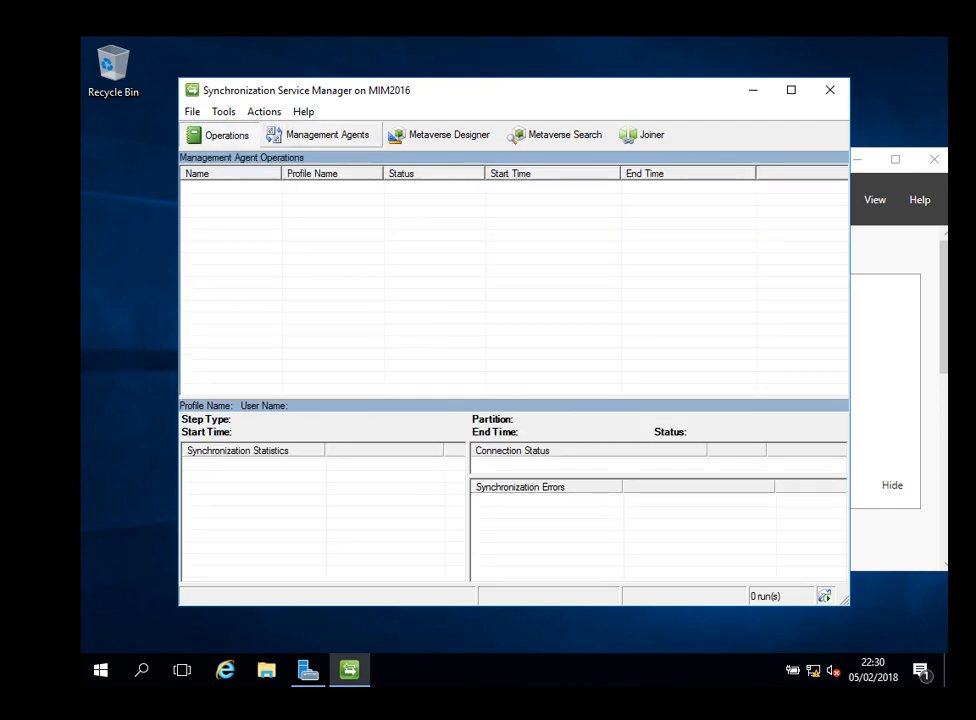
pyautogui.click(564, 134)
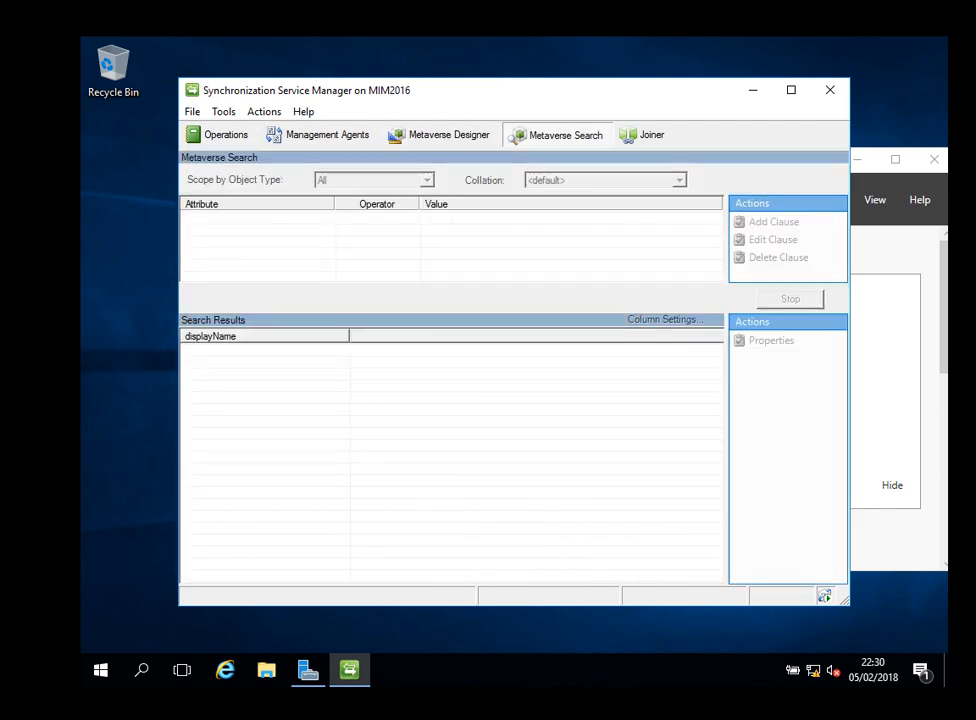
pyautogui.click(652, 136)
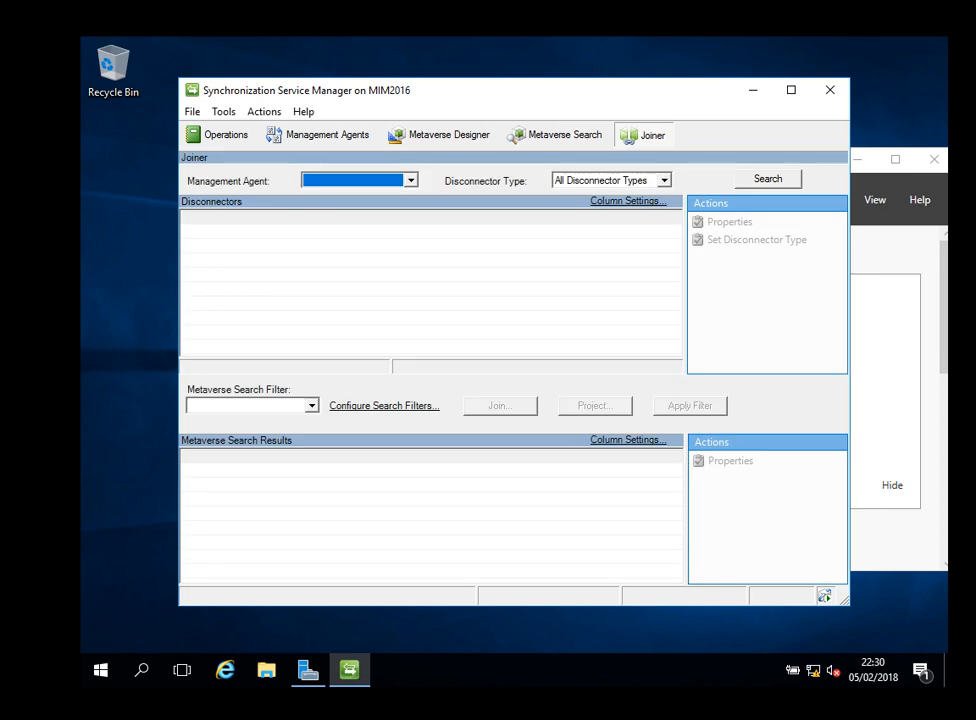
pyautogui.click(448, 136)
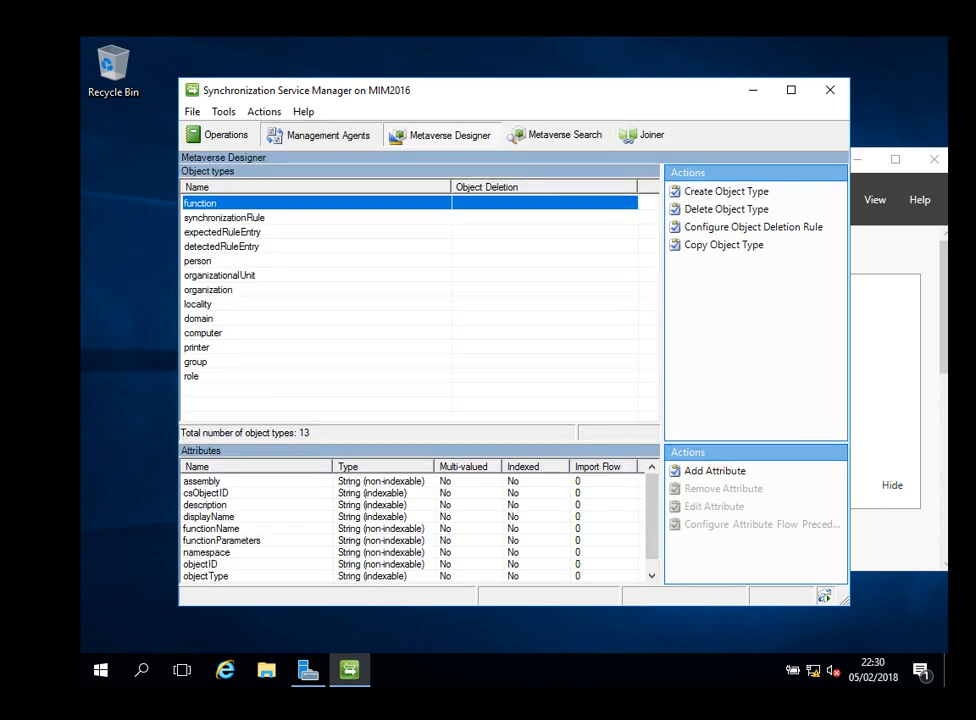
pyautogui.click(226, 134)
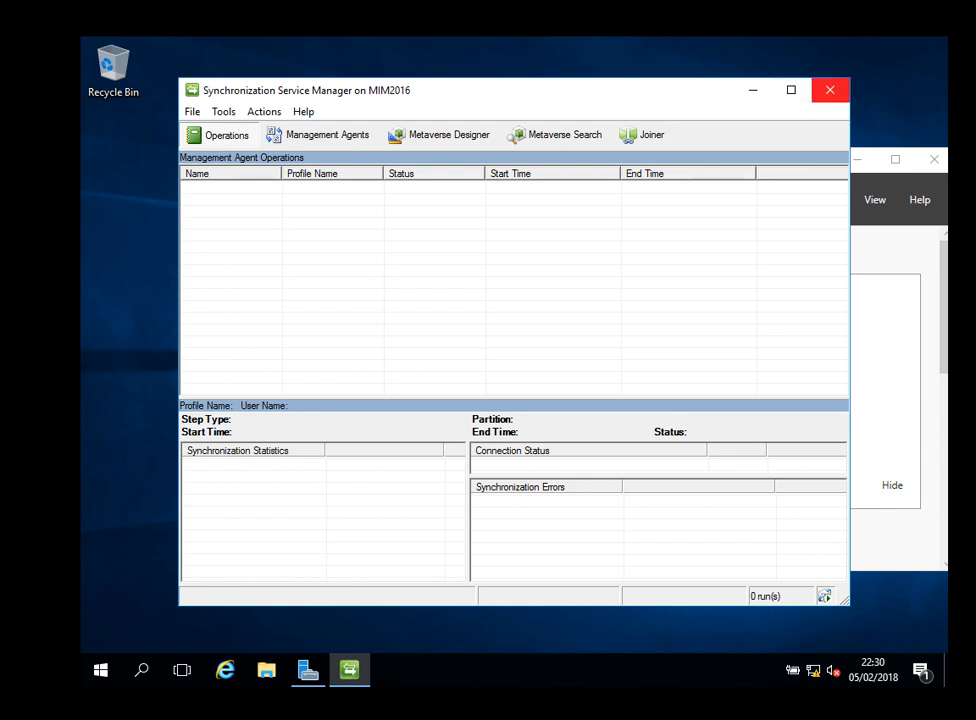
pyautogui.moveTo(830, 90)
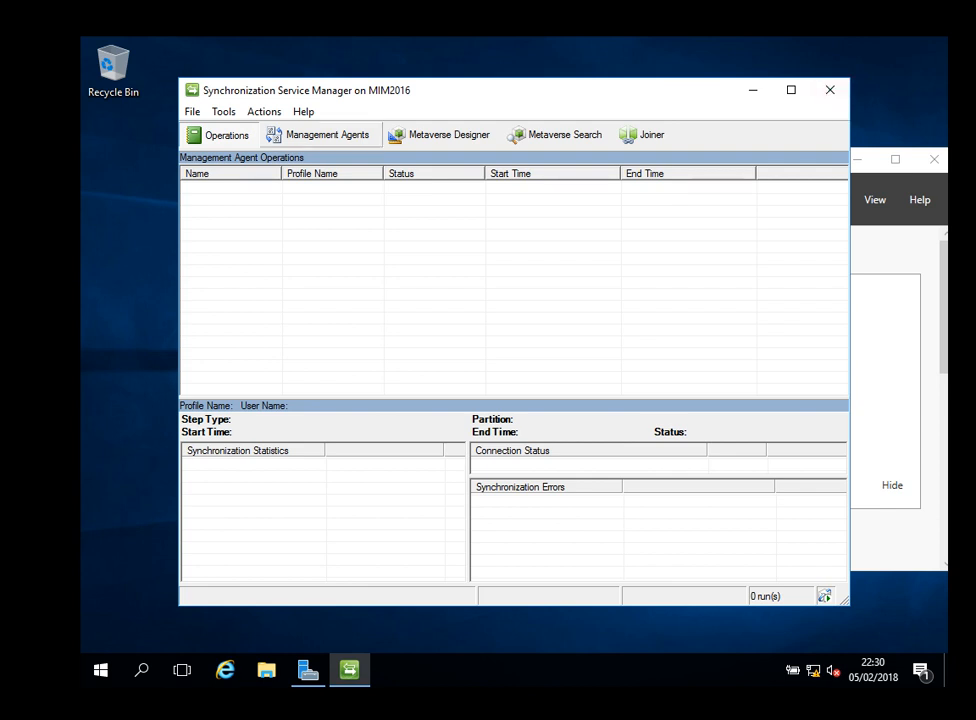
# Step: Browse the Create Management Agent wizard's agent types down to SQL Server, keep Active Directory Domain Services, then cancel
pyautogui.click(320, 134)
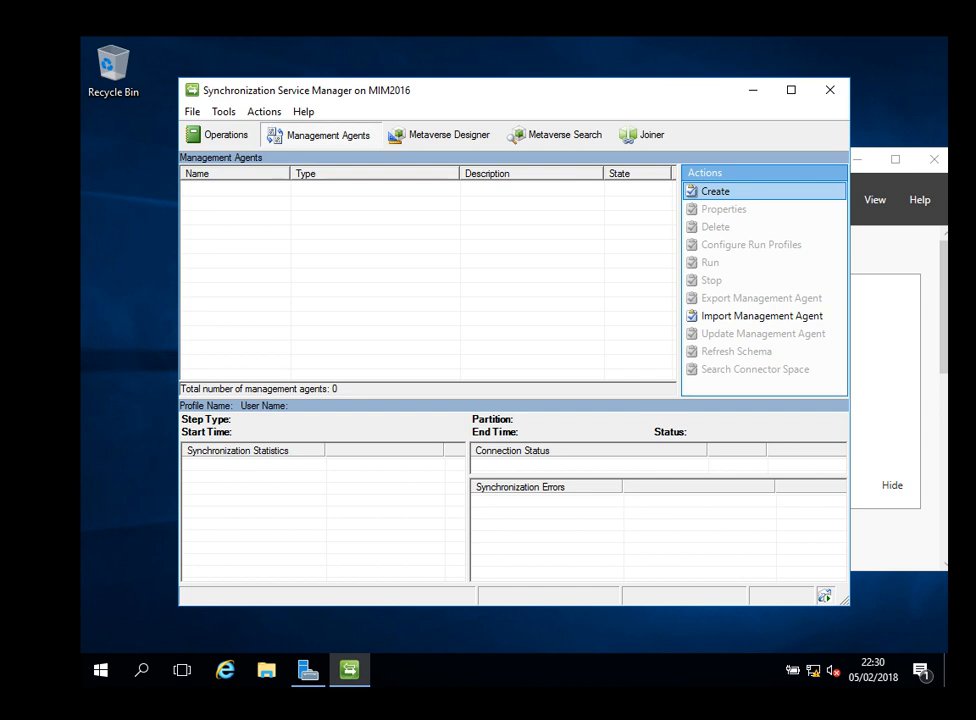
pyautogui.click(716, 192)
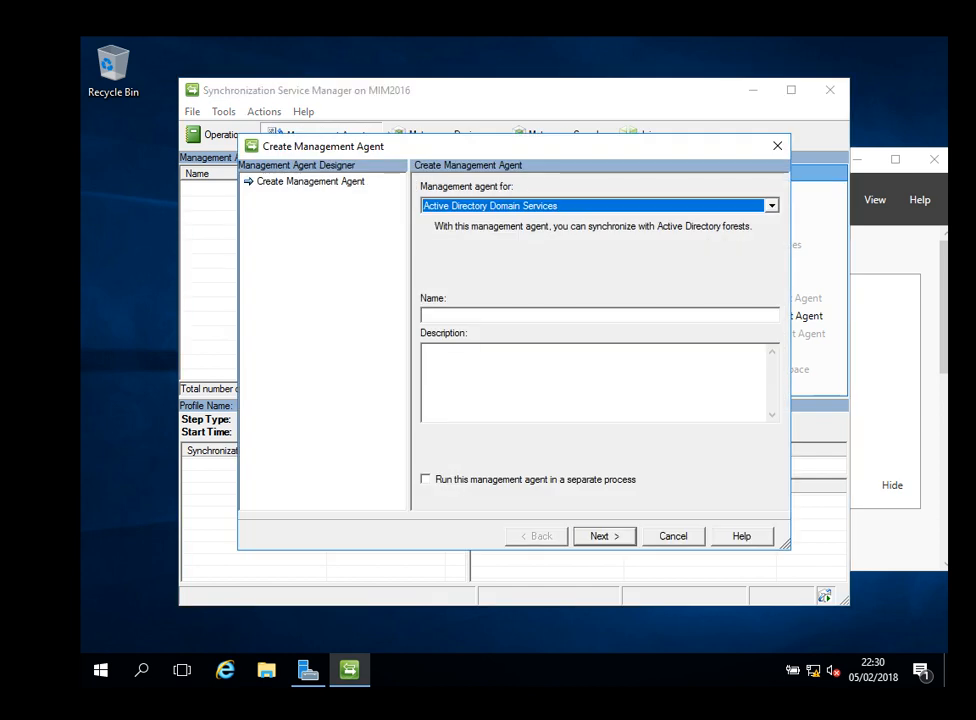
pyautogui.click(770, 204)
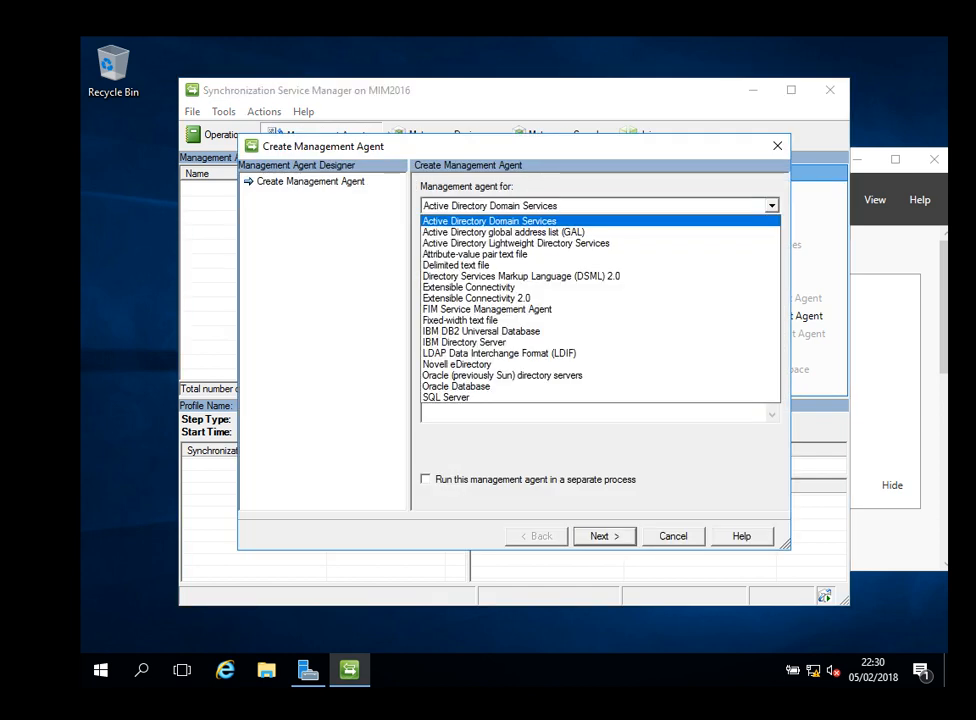
pyautogui.click(486, 308)
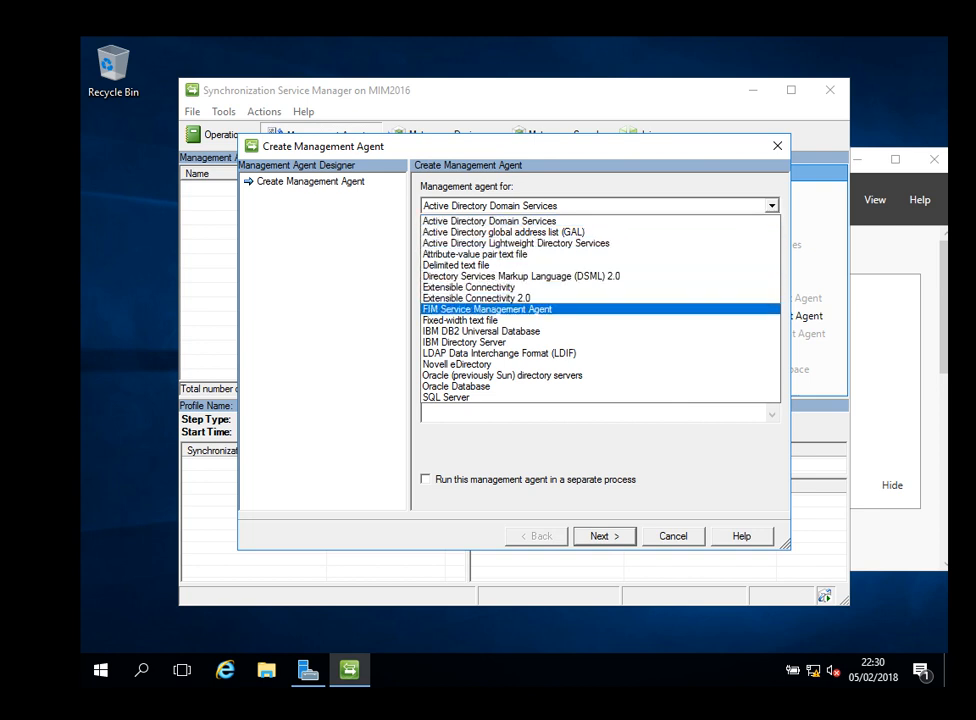
pyautogui.click(446, 396)
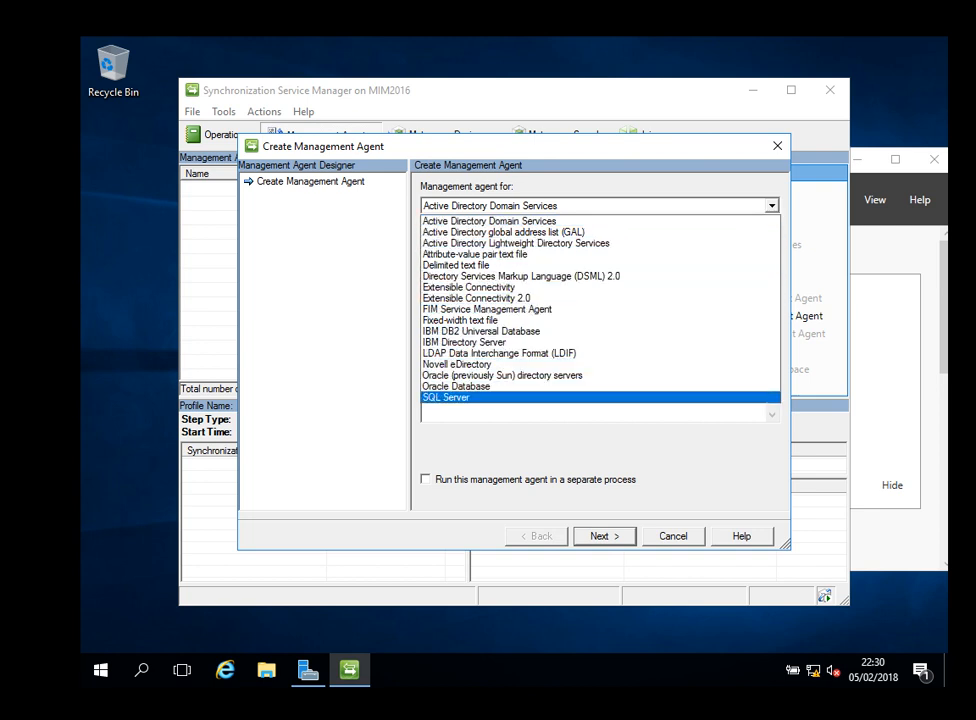
pyautogui.click(488, 220)
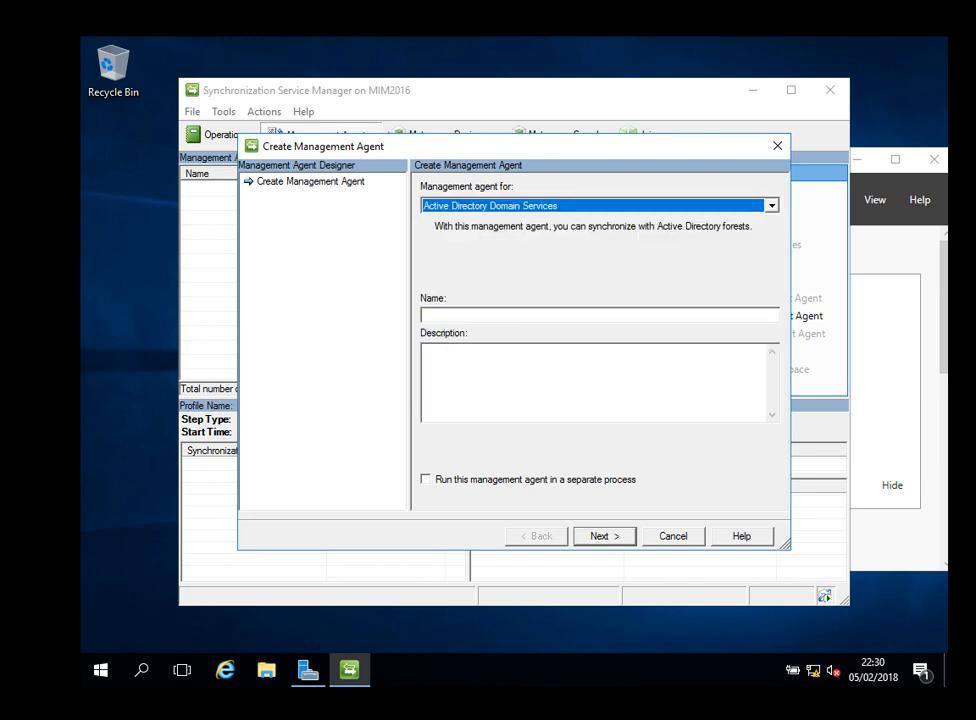
pyautogui.click(672, 536)
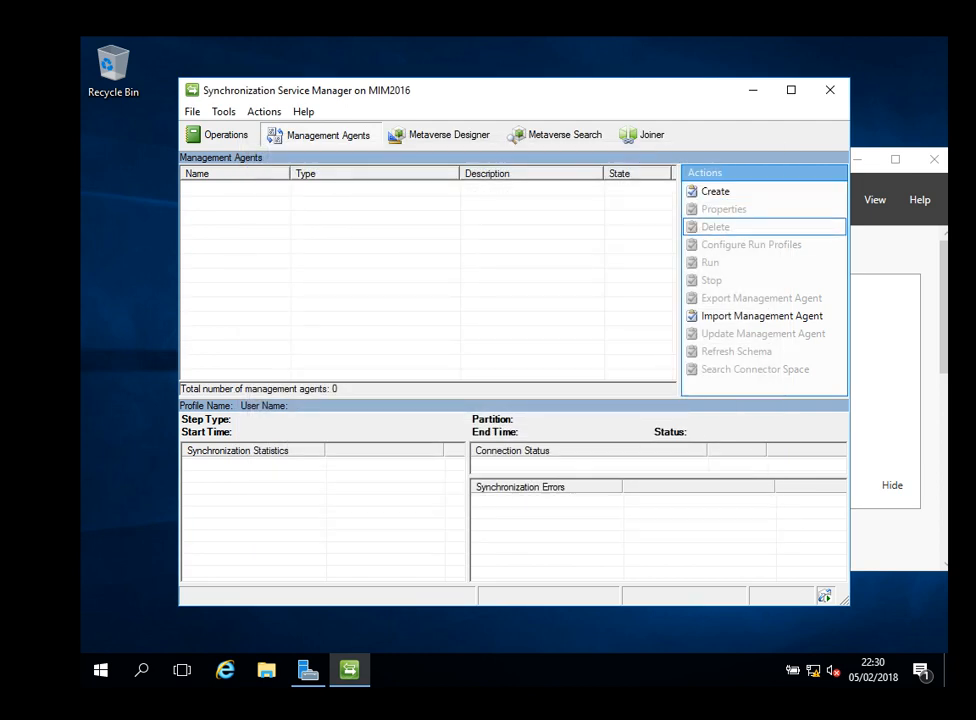